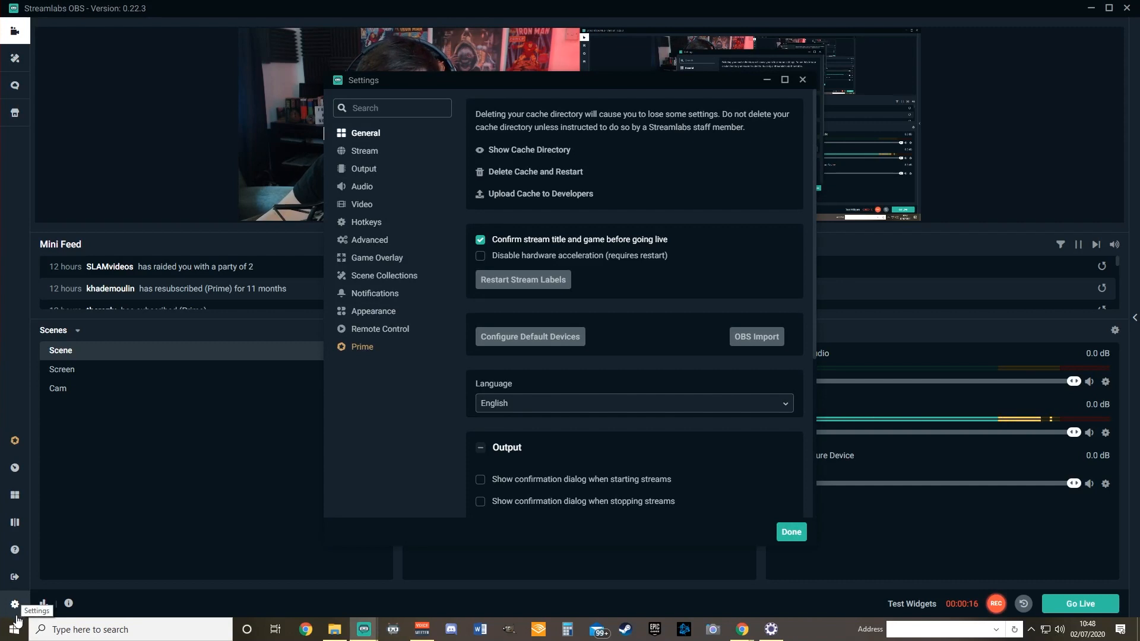
mouse_move(526, 303)
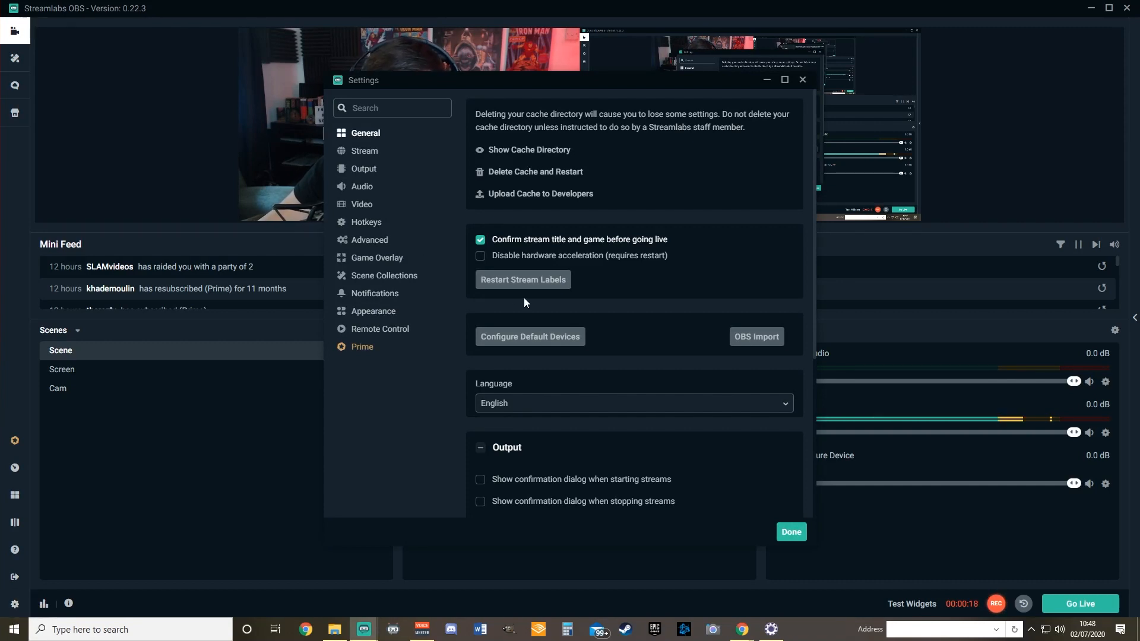
mouse_move(369, 212)
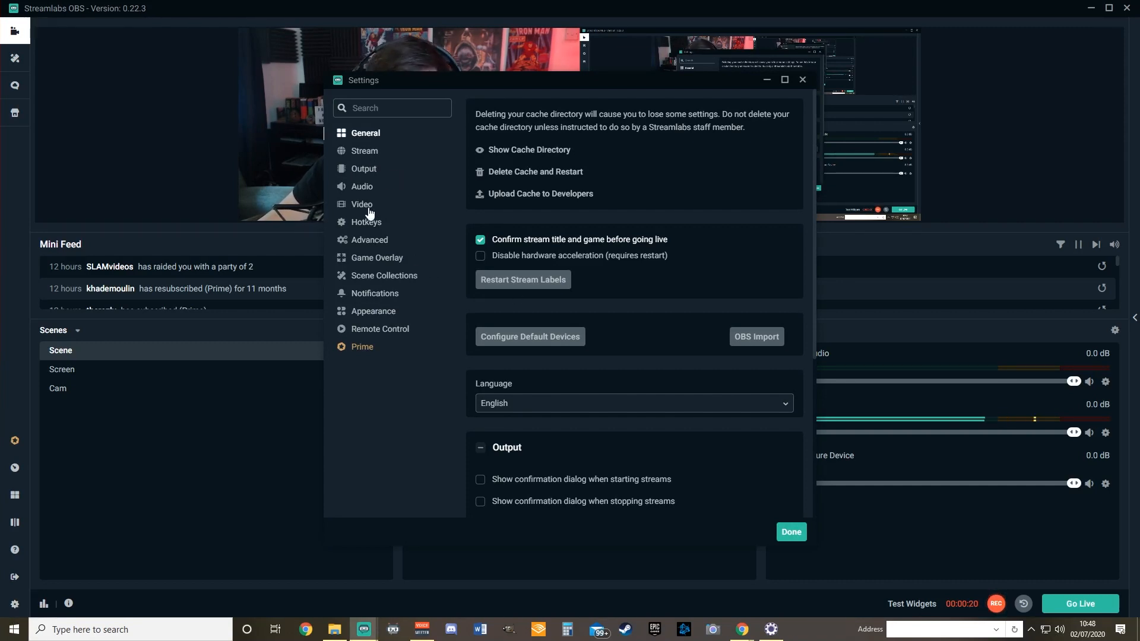
- Show the Video settings with 3840x1080 base and output resolution at 60 FPS
left_click(361, 205)
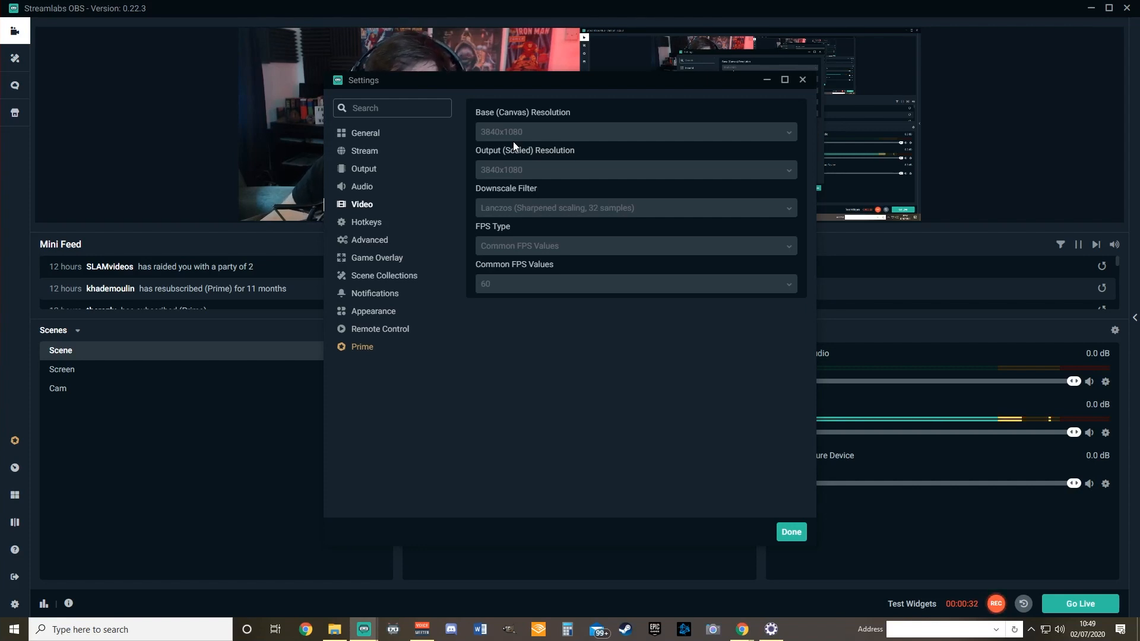
mouse_move(562, 158)
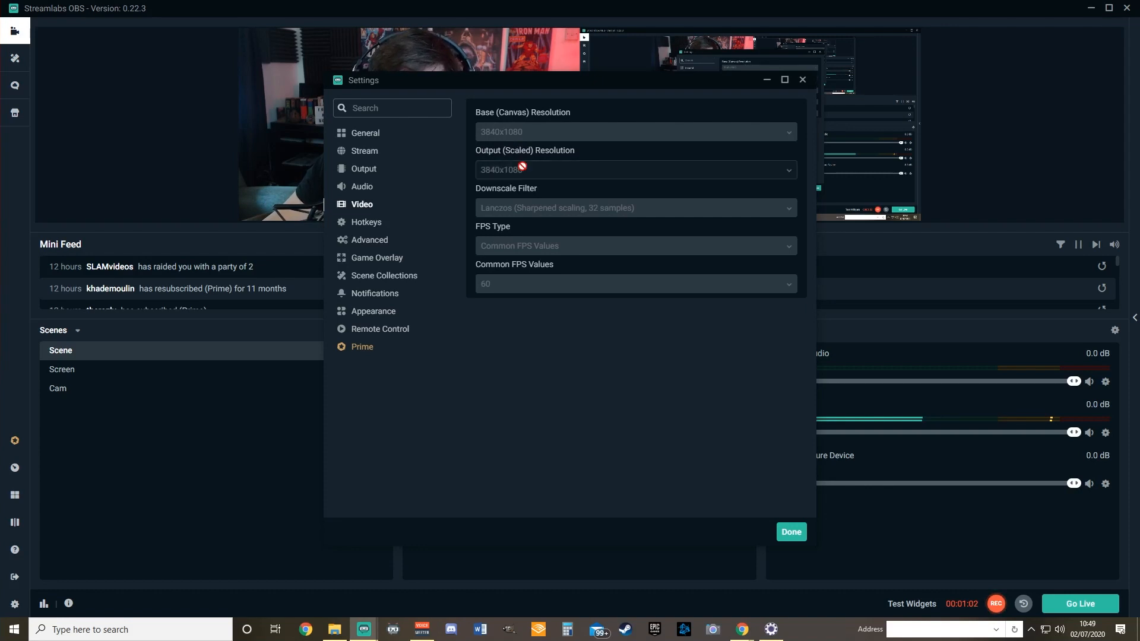
mouse_move(1070, 61)
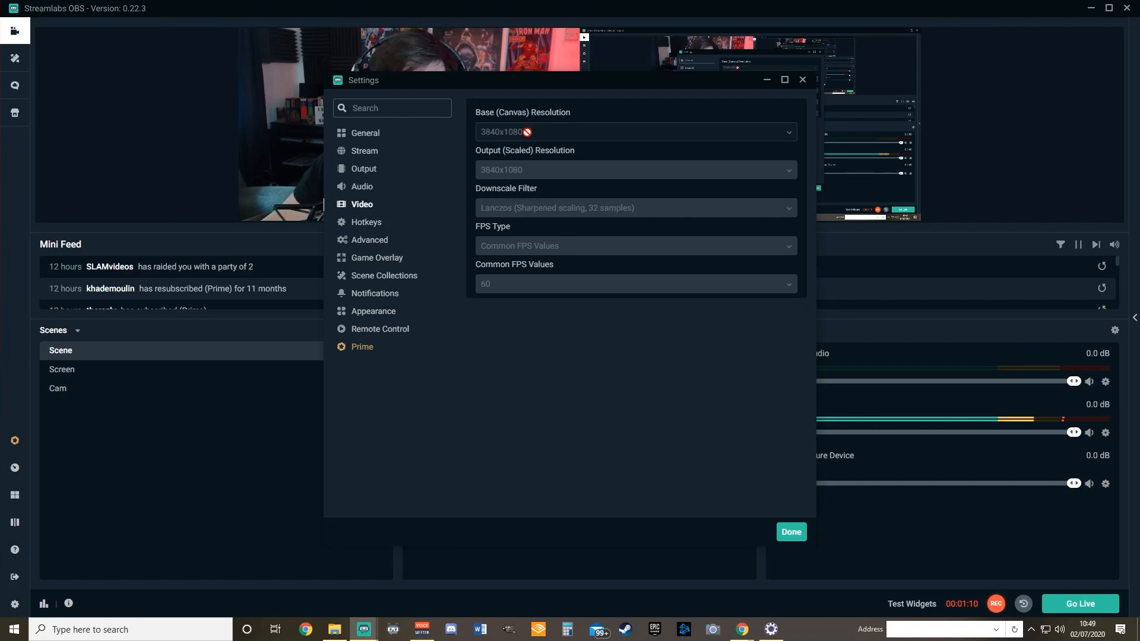
mouse_move(514, 153)
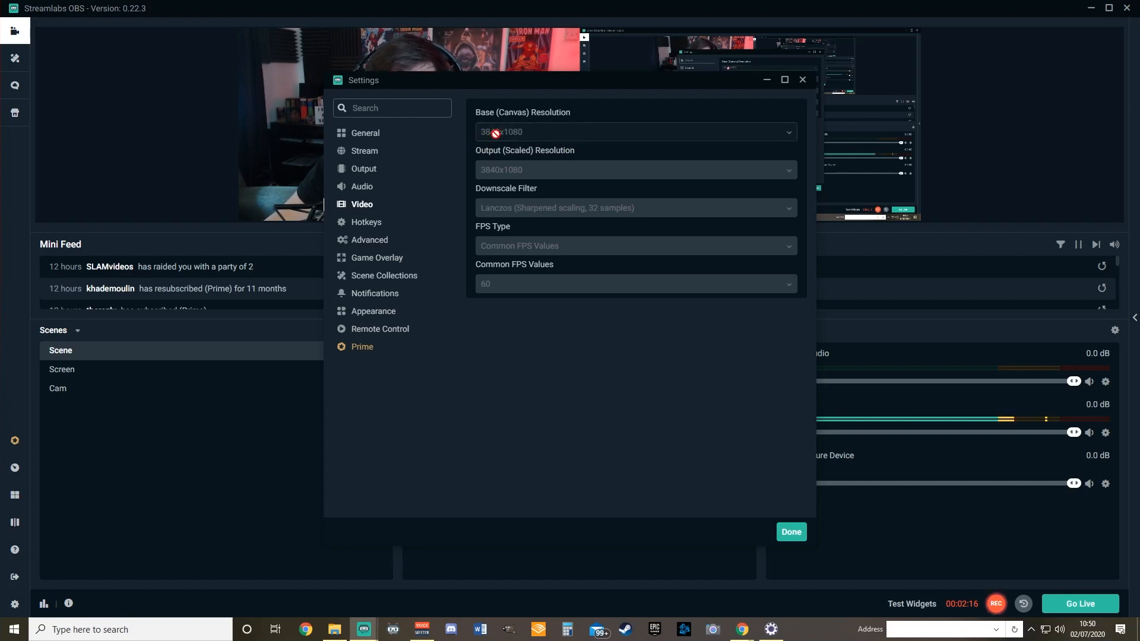
mouse_move(237, 63)
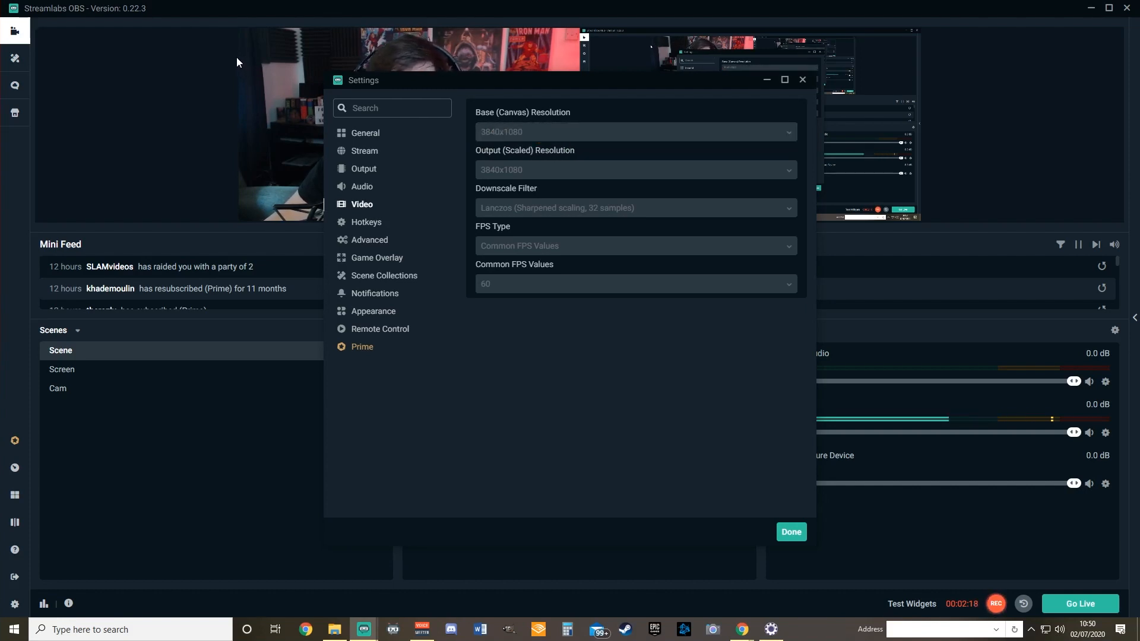
mouse_move(510, 92)
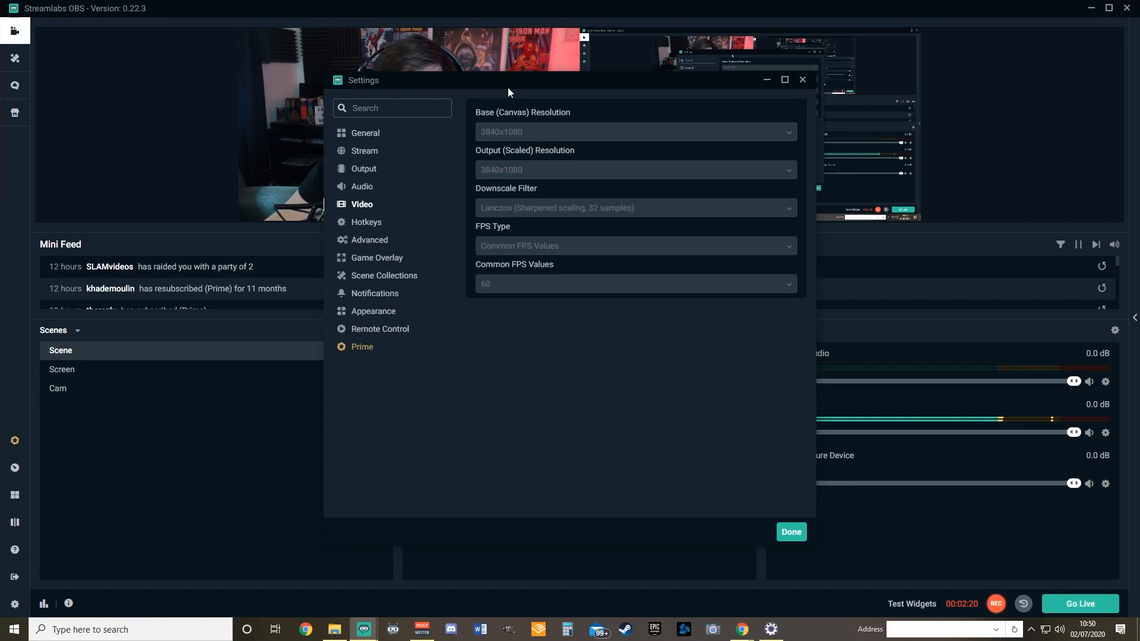
mouse_move(953, 62)
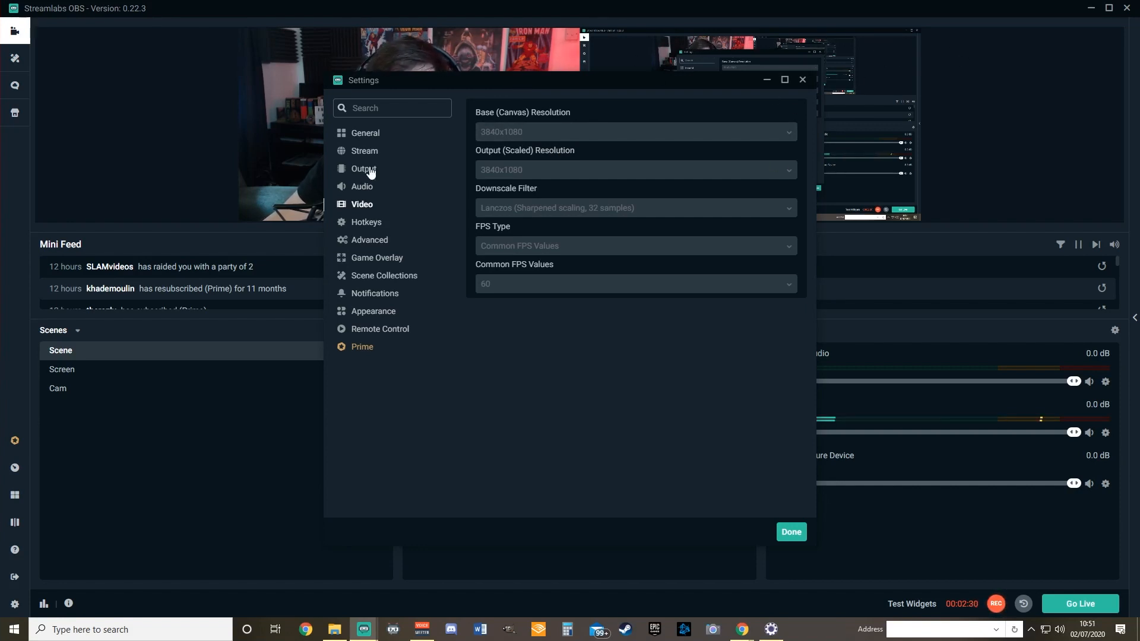
- Show the Recording output settings: mp4 to F:\Gaming, NVENC encoder, CBR 5000
left_click(364, 169)
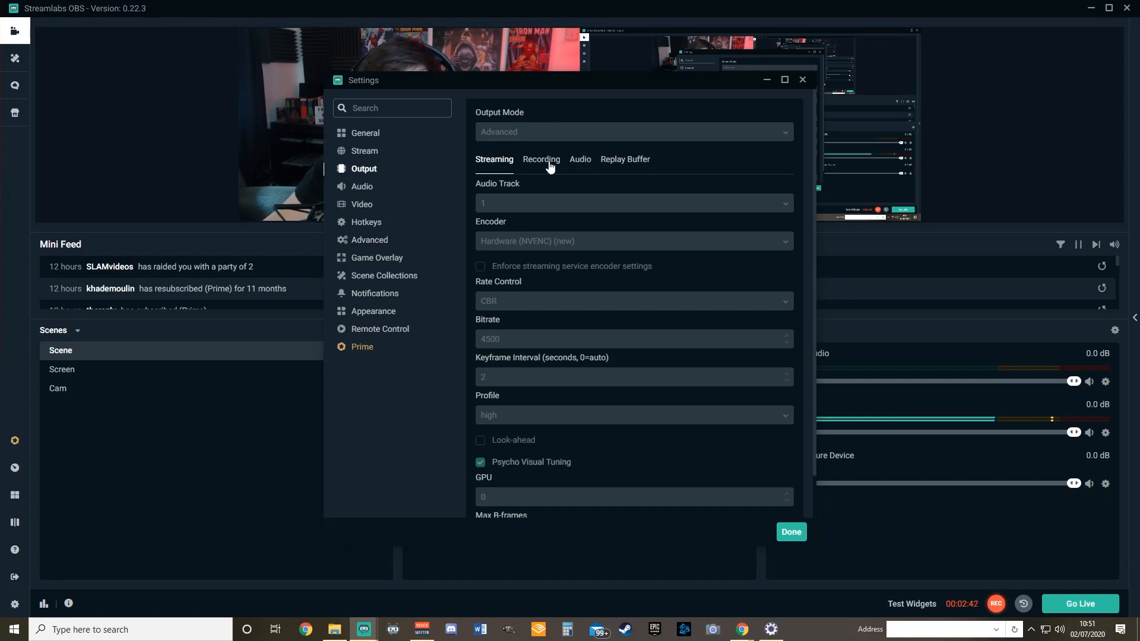
left_click(541, 159)
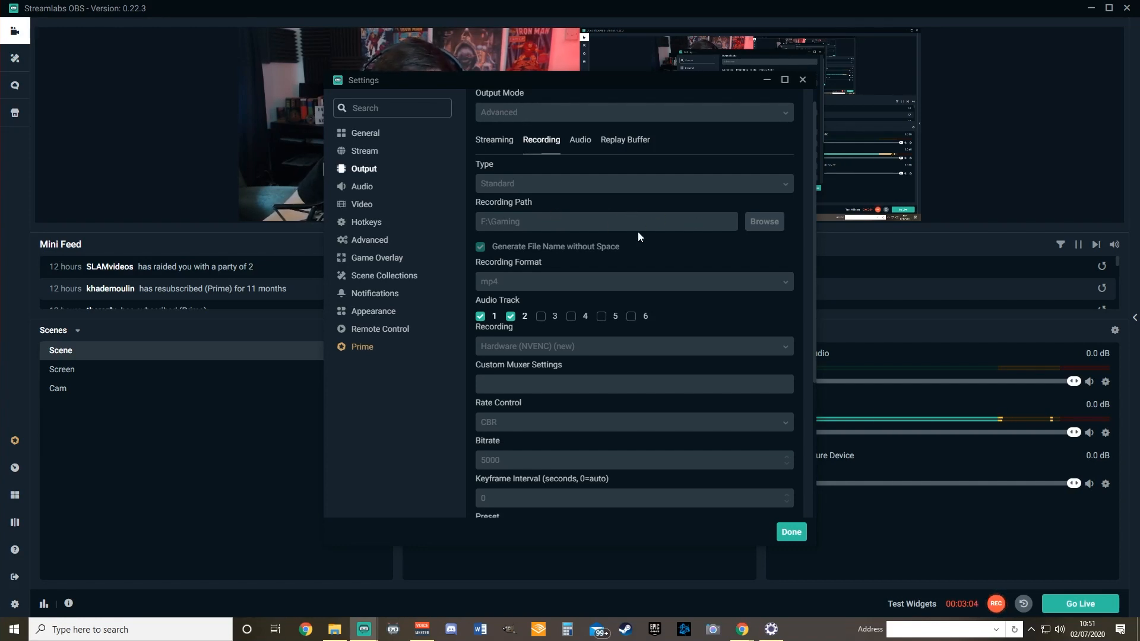
scroll("down", 3)
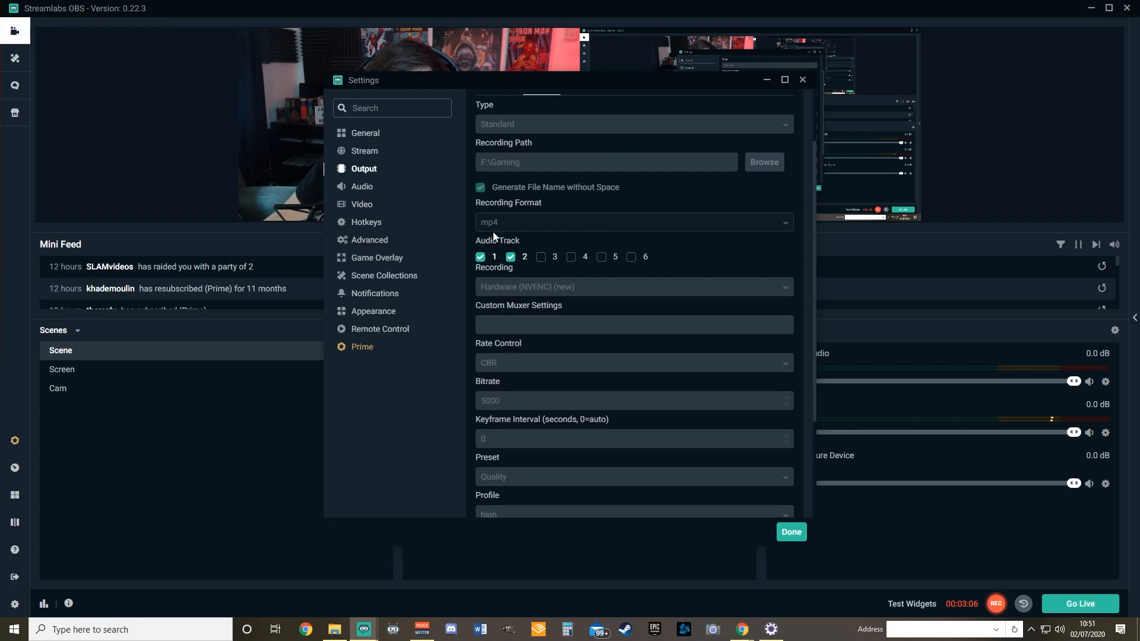
mouse_move(505, 263)
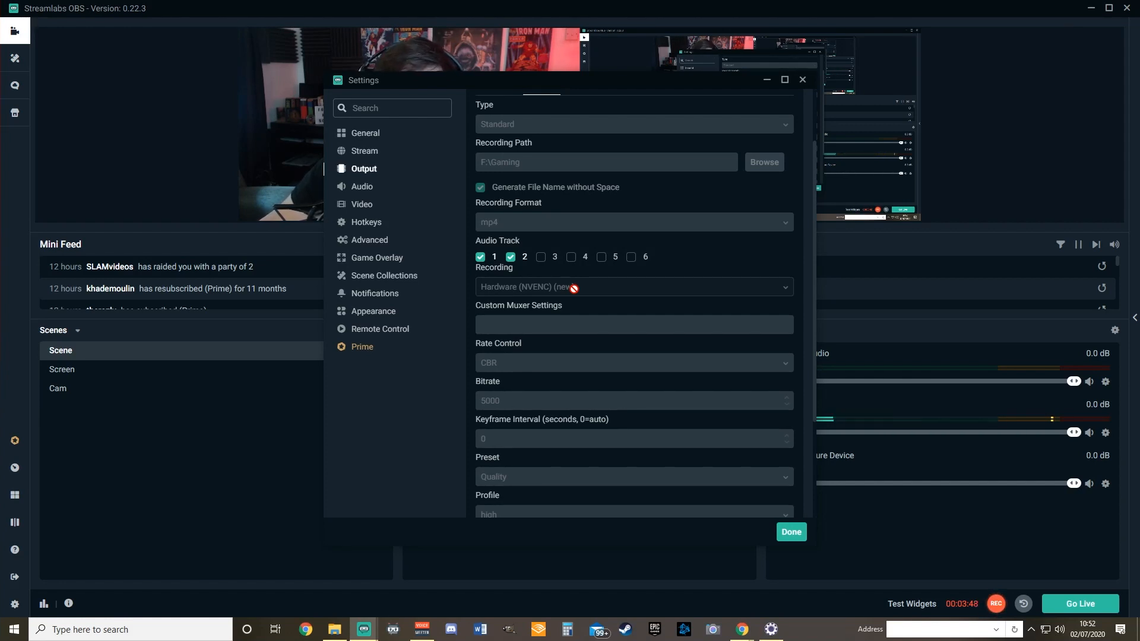
scroll("down", 3)
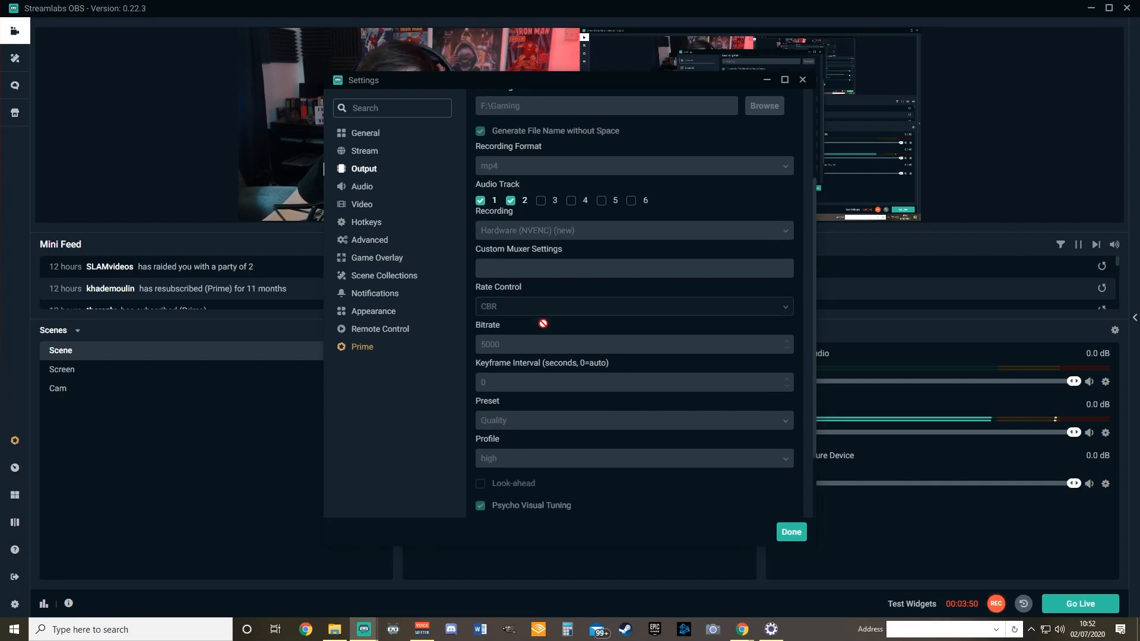
scroll("down", 3)
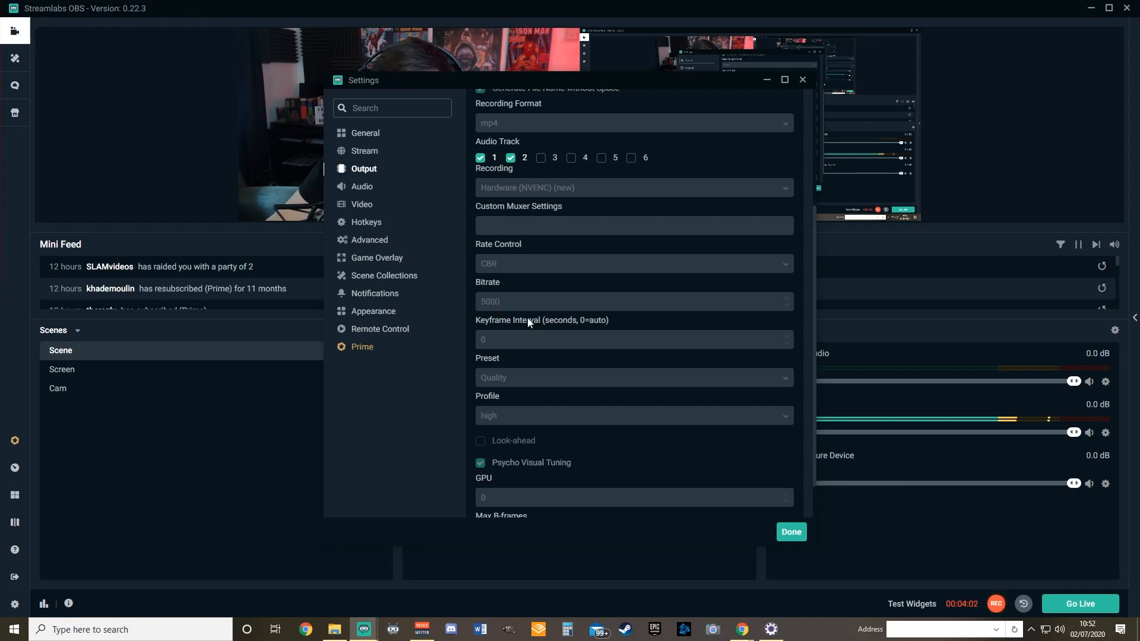
scroll("down", 3)
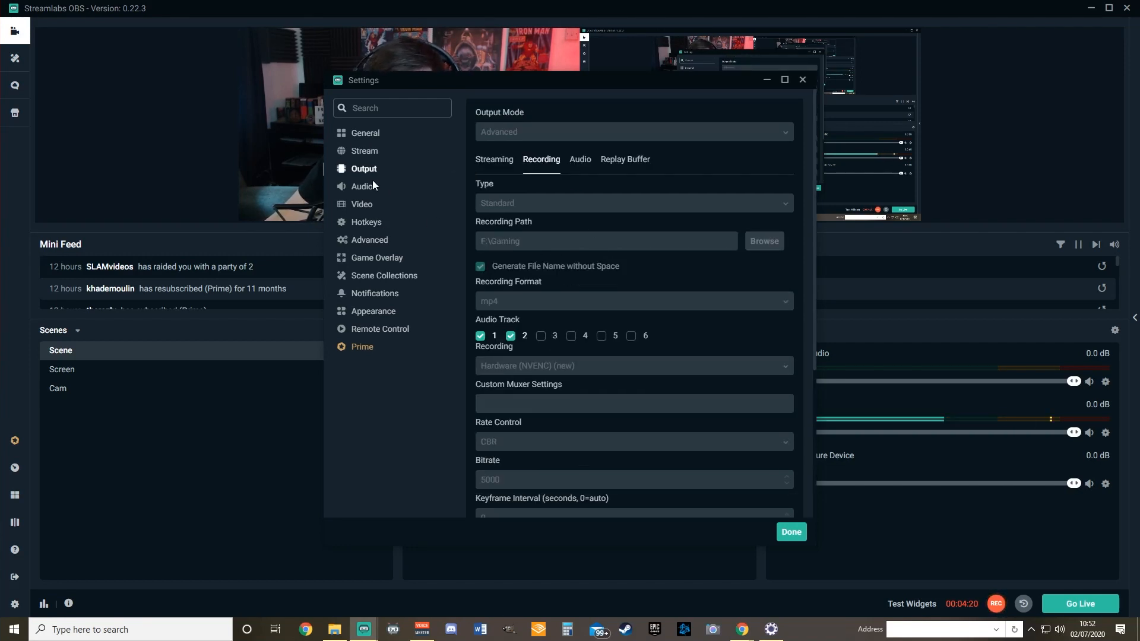
mouse_move(364, 207)
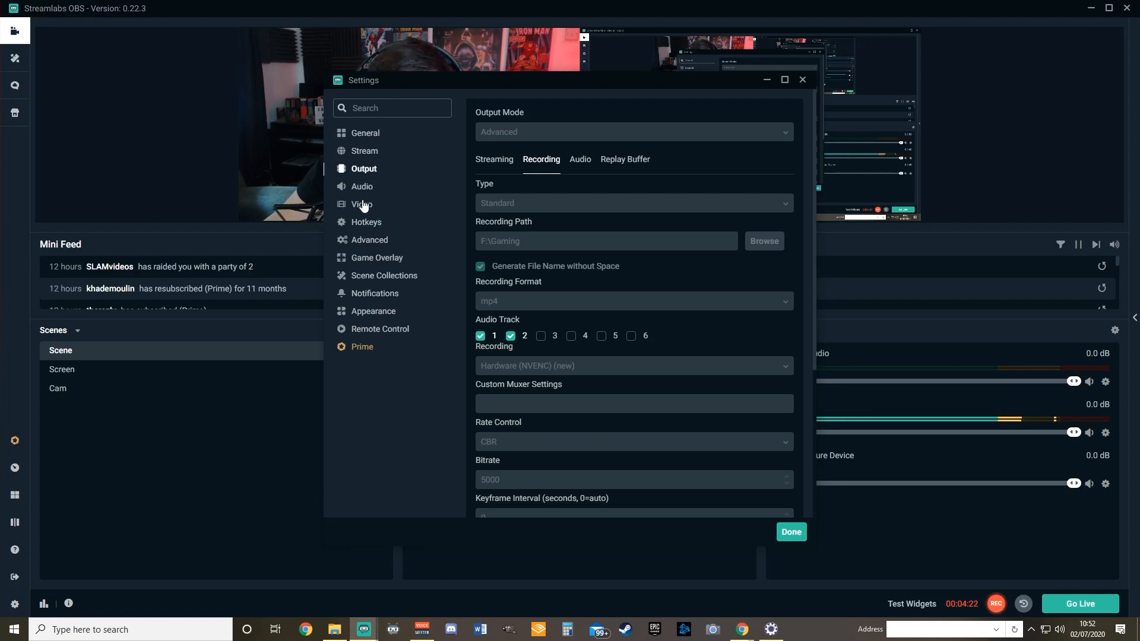
- Review the Video resolution settings once more and close the settings window
left_click(361, 204)
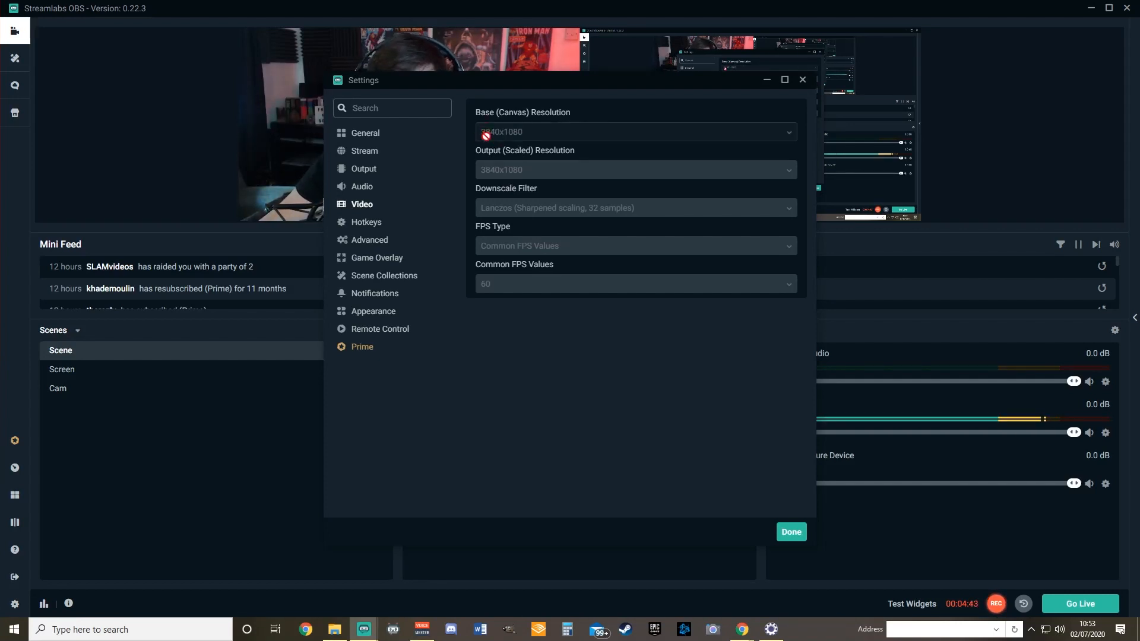
left_click(790, 532)
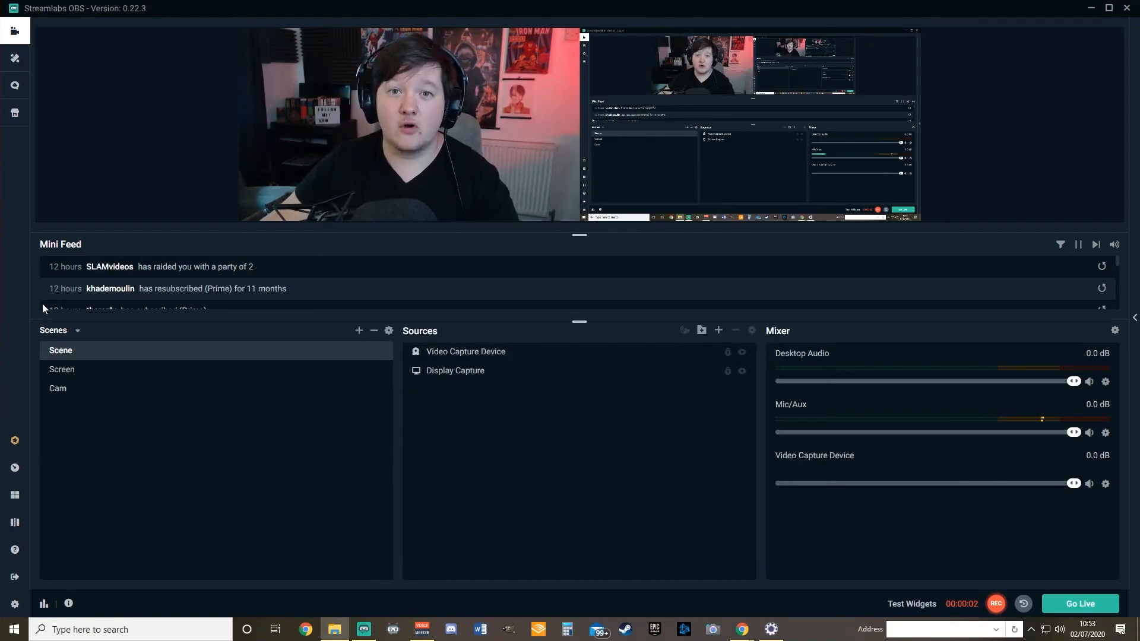
left_click(465, 351)
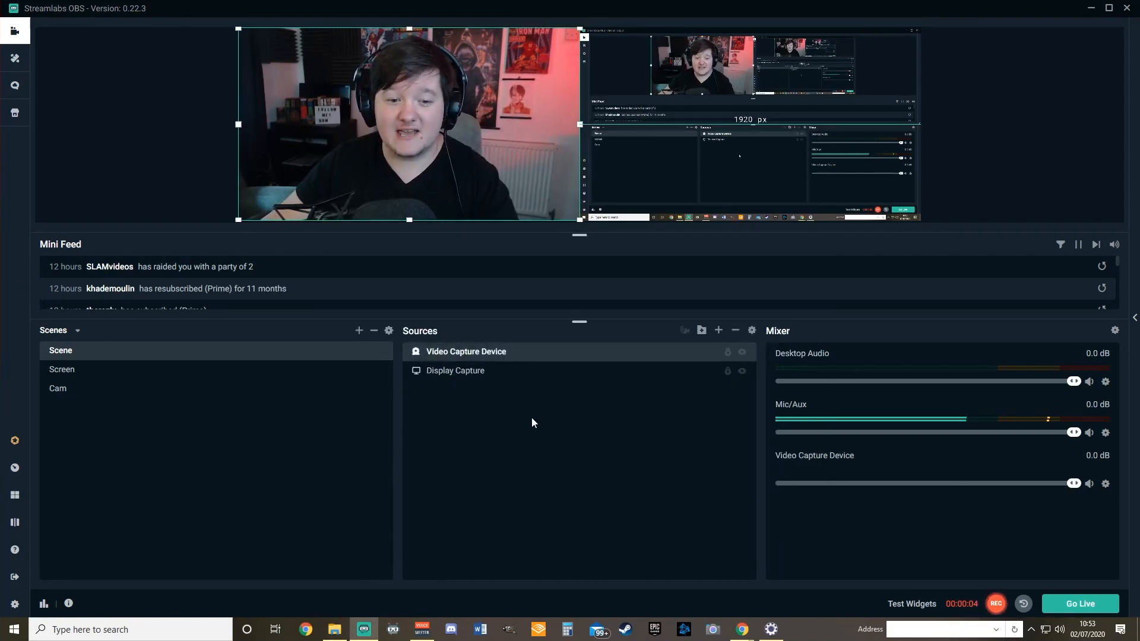
mouse_move(711, 371)
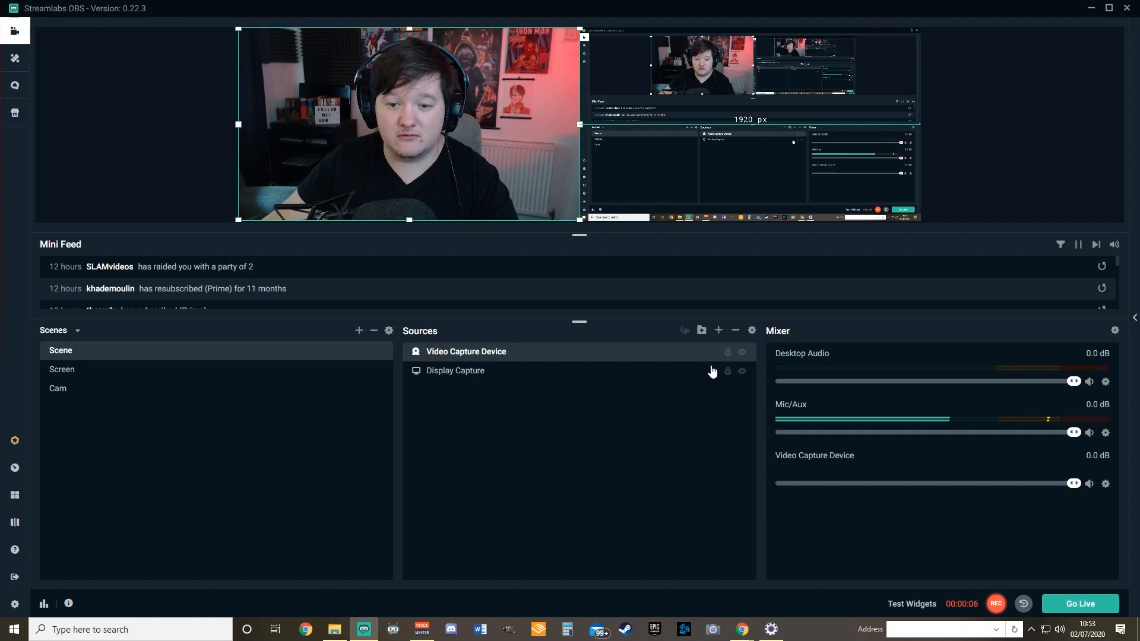
left_click(717, 330)
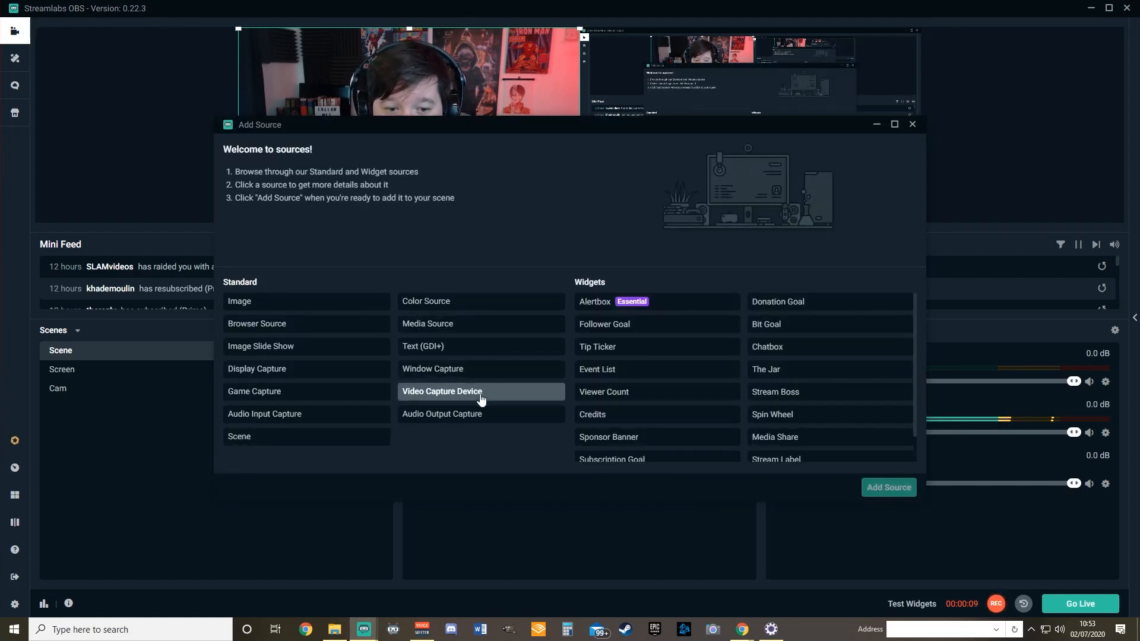
left_click(889, 486)
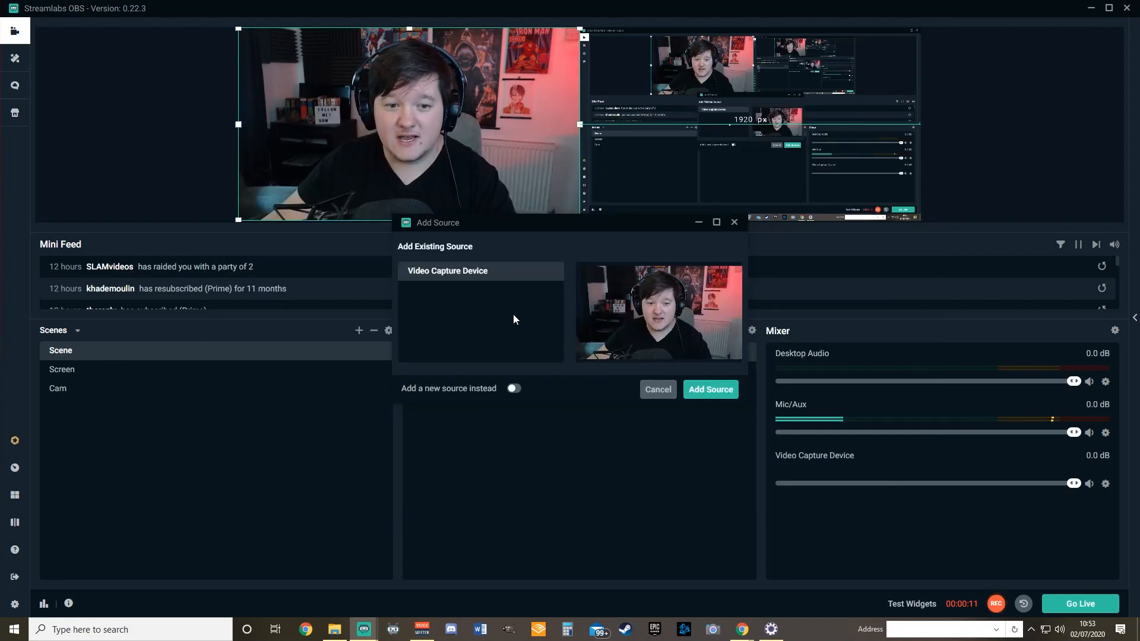
left_click(710, 390)
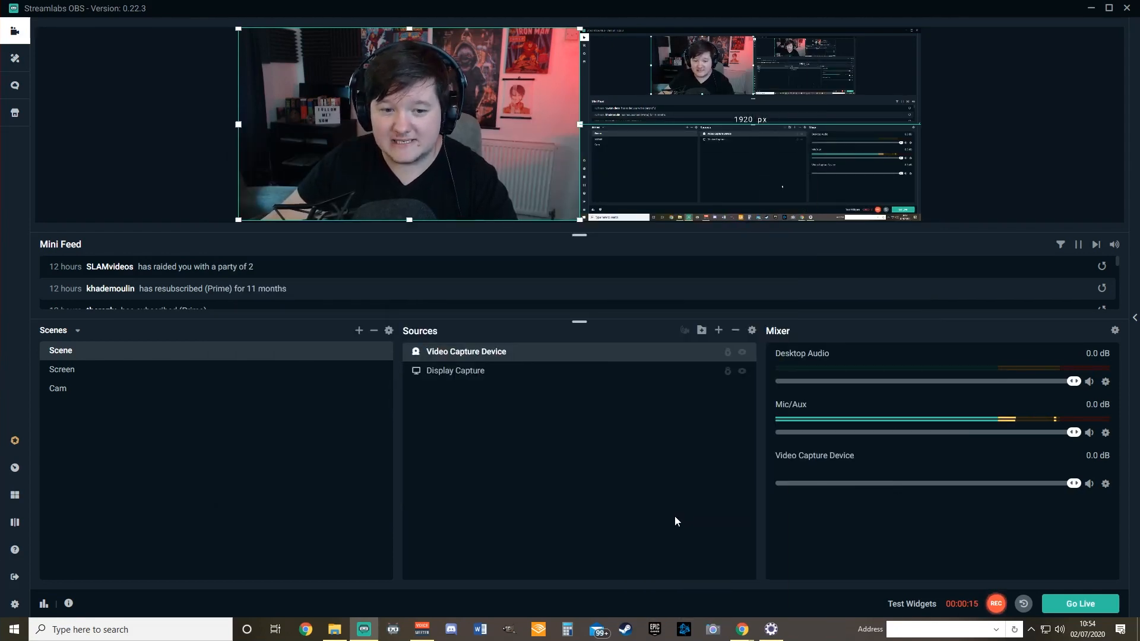
double_click(466, 351)
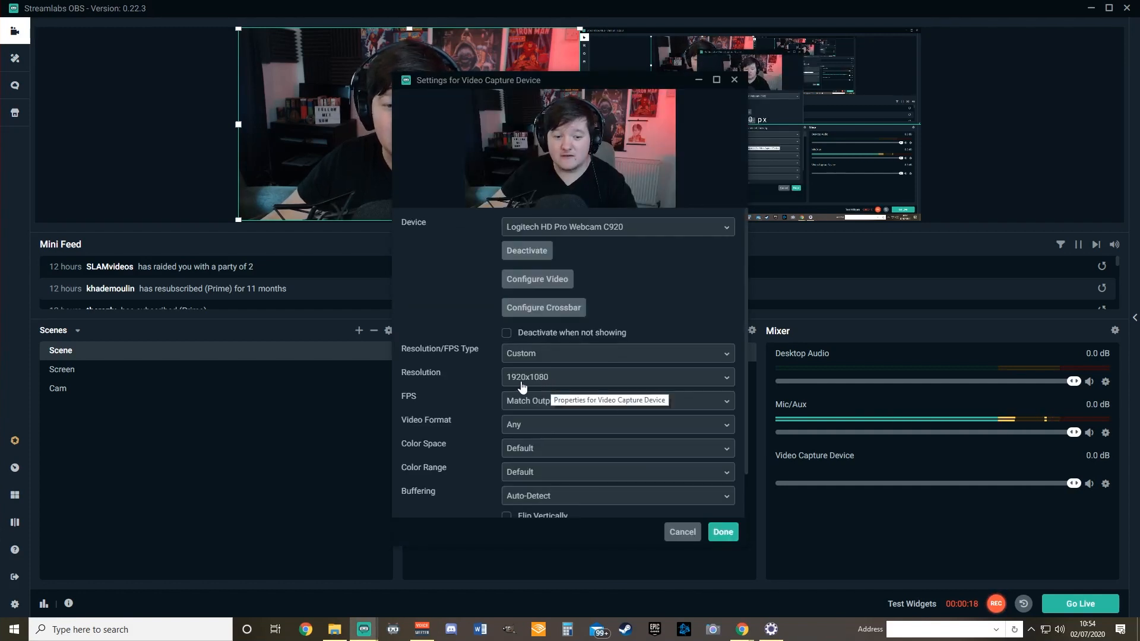
mouse_move(551, 385)
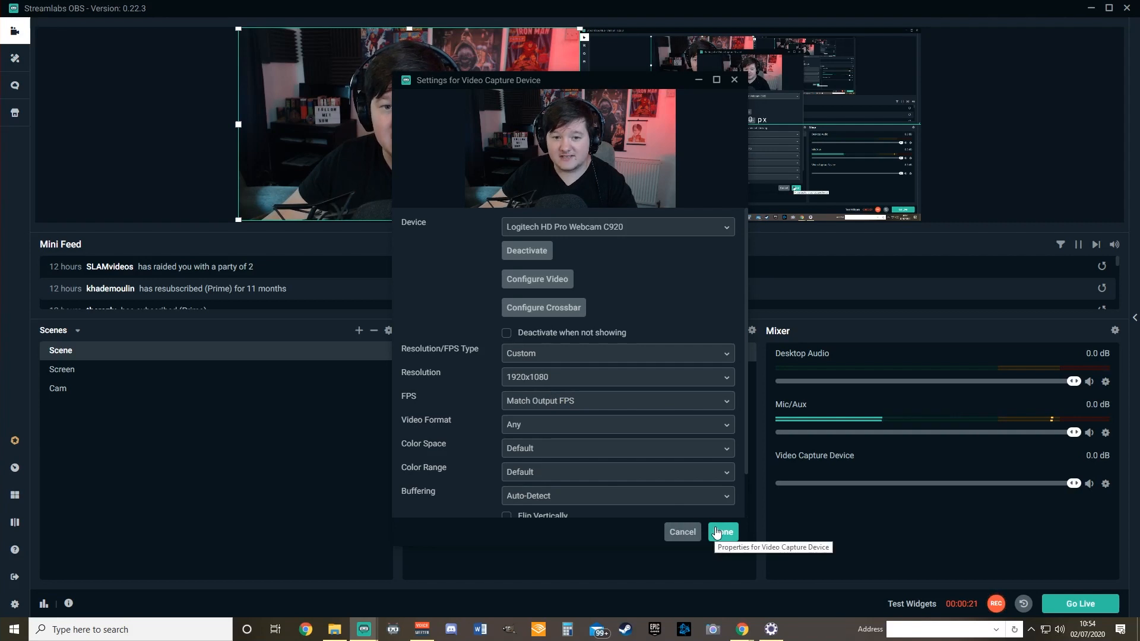
left_click(722, 531)
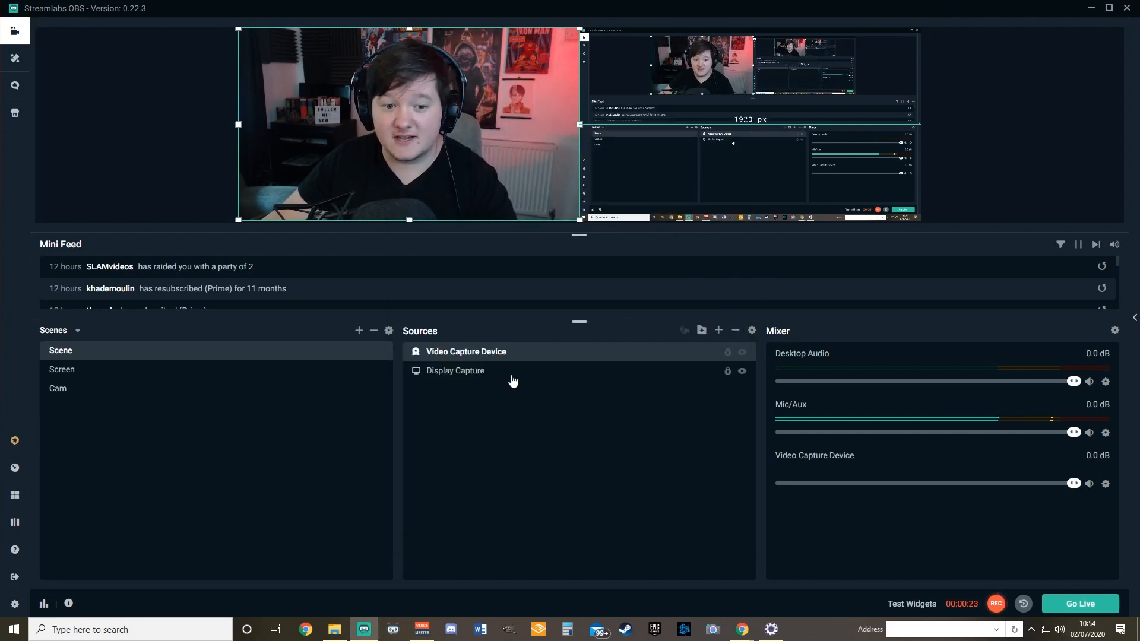
- Dismiss the Add Source browser without adding any source
right_click(455, 371)
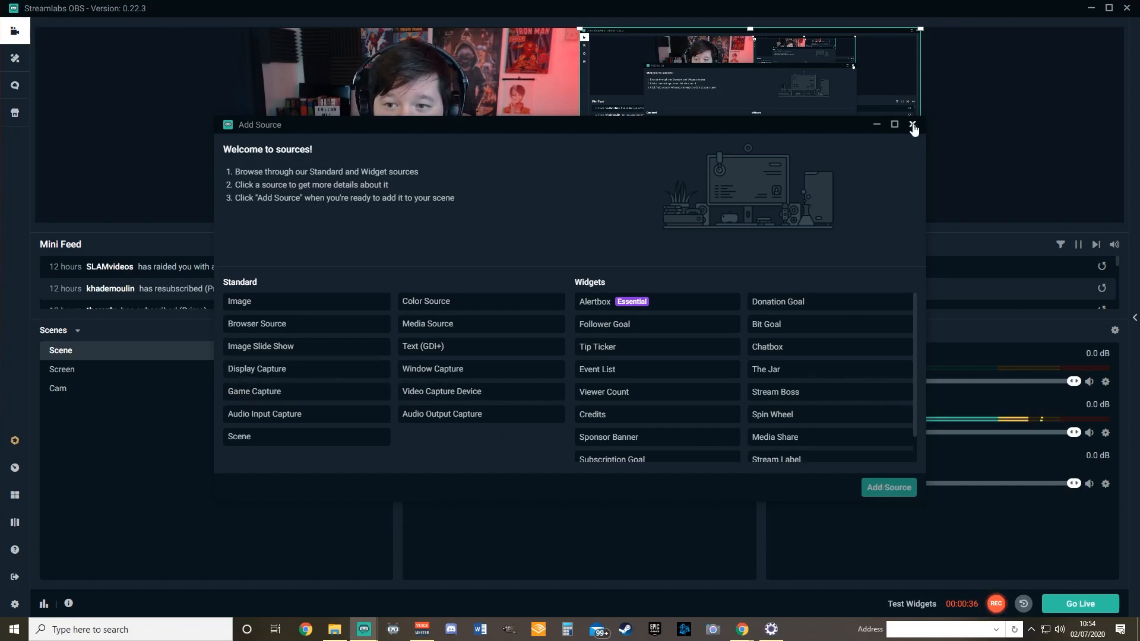
left_click(913, 125)
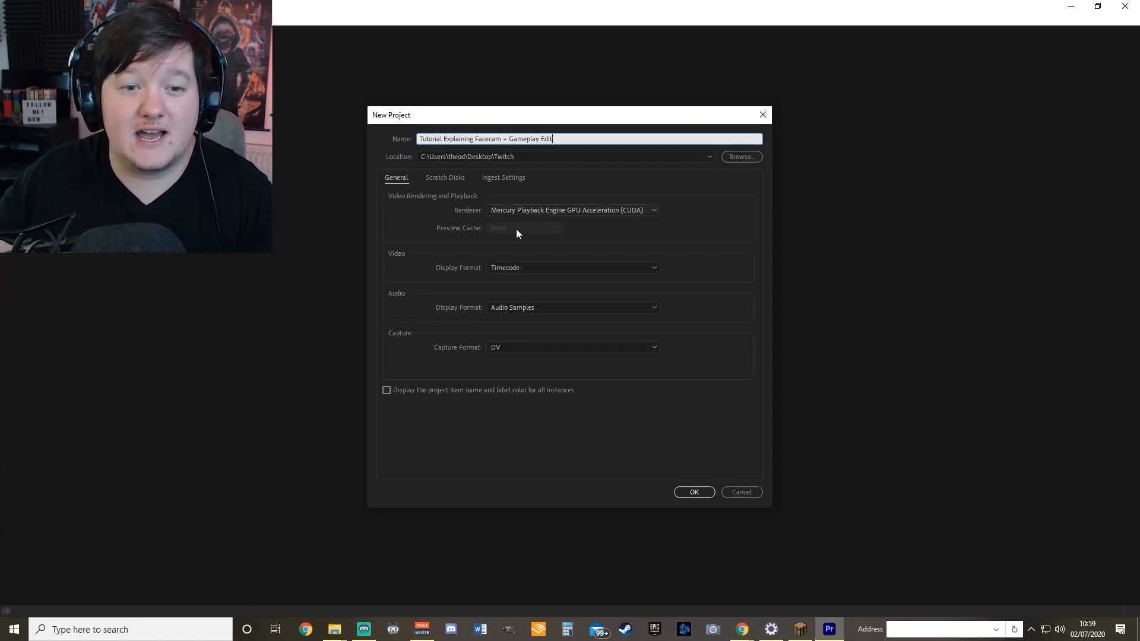
mouse_move(634, 216)
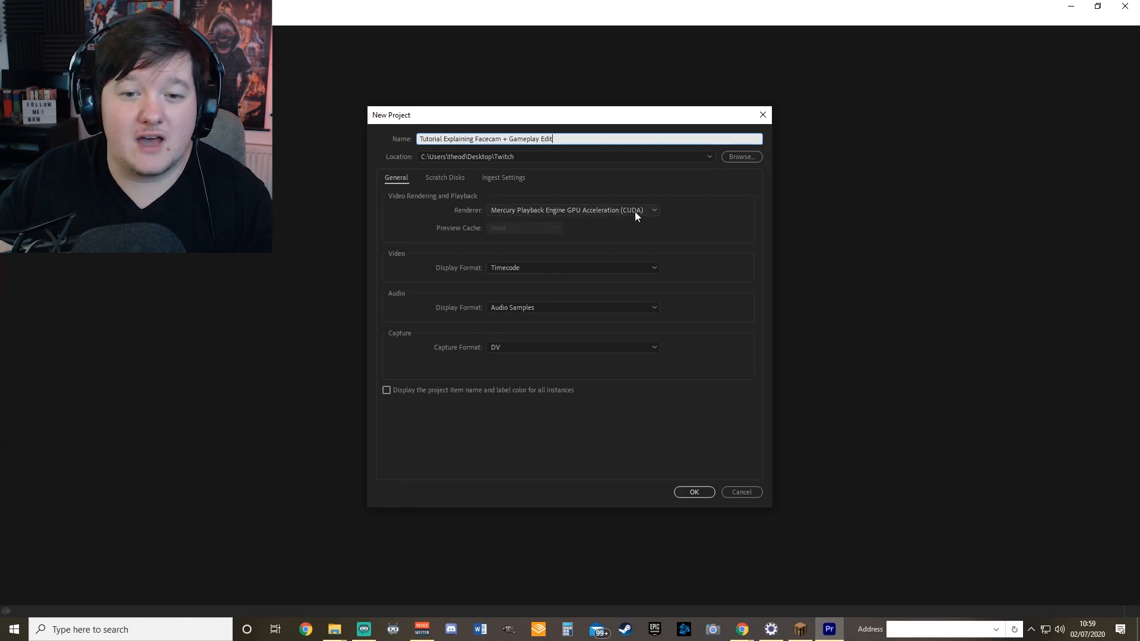
- Confirm the new project 'Tutorial Explaining Facecam + Gameplay Edit'
left_click(693, 492)
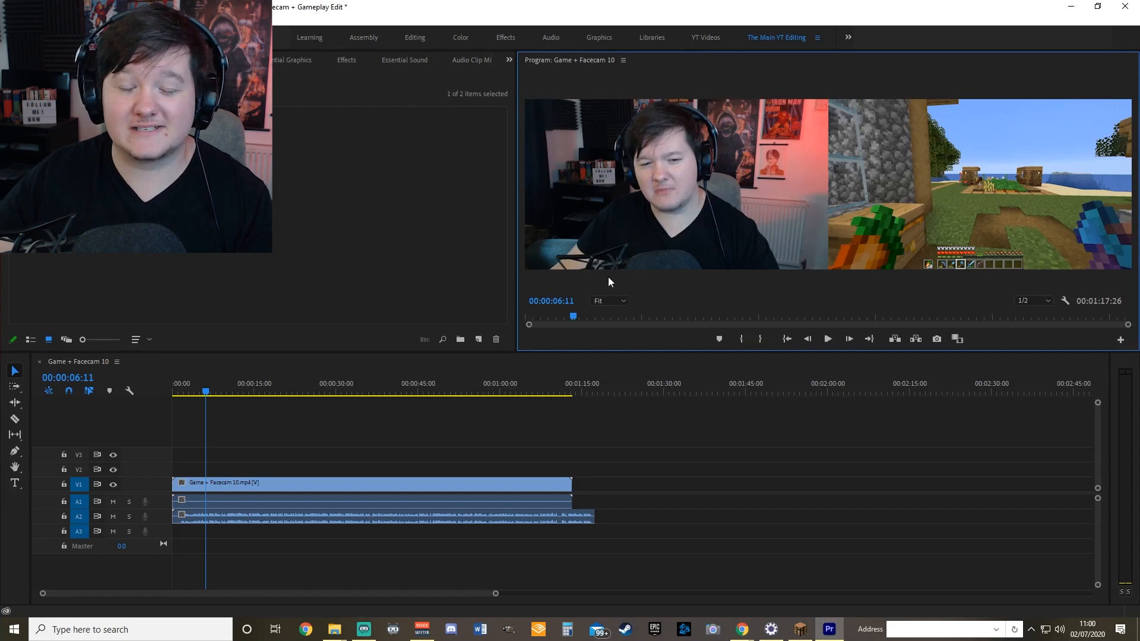
mouse_move(593, 294)
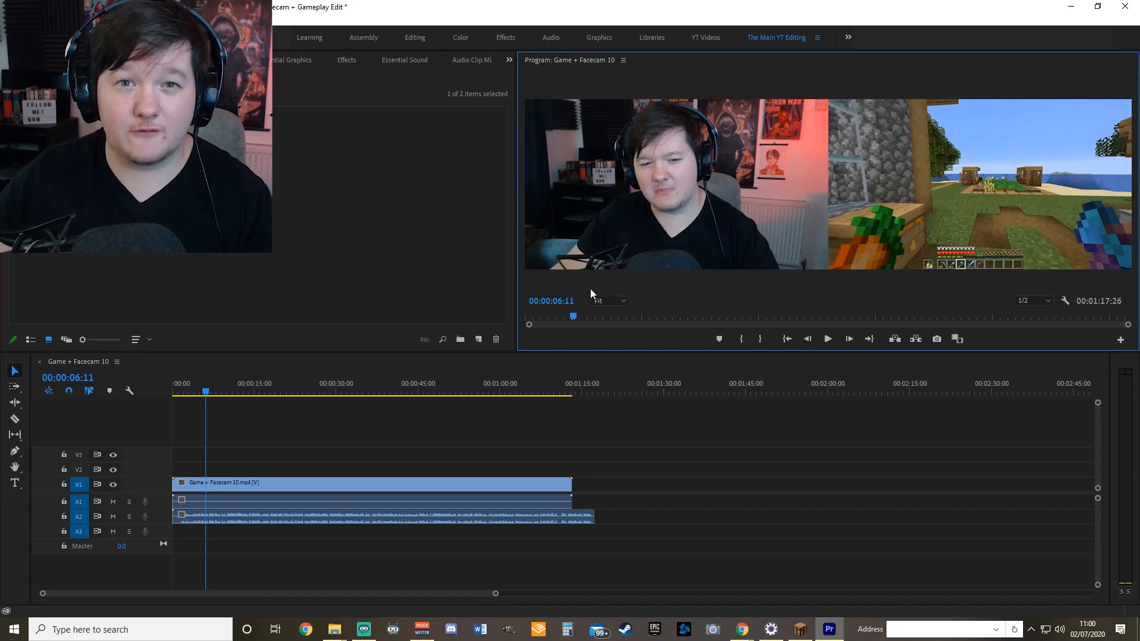
mouse_move(846, 295)
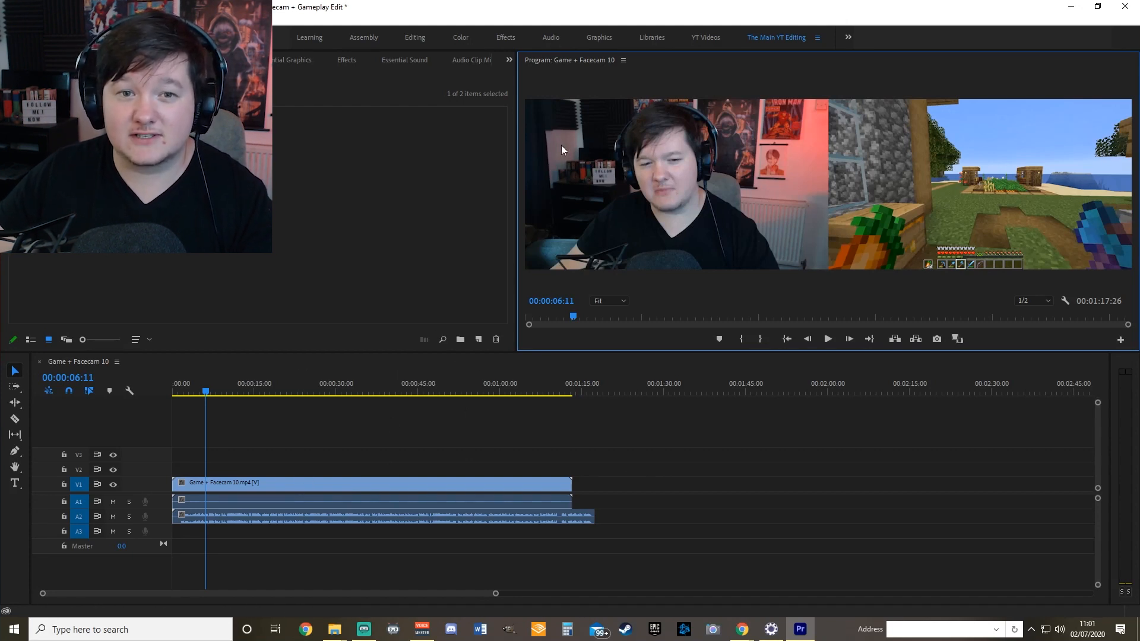
mouse_move(595, 232)
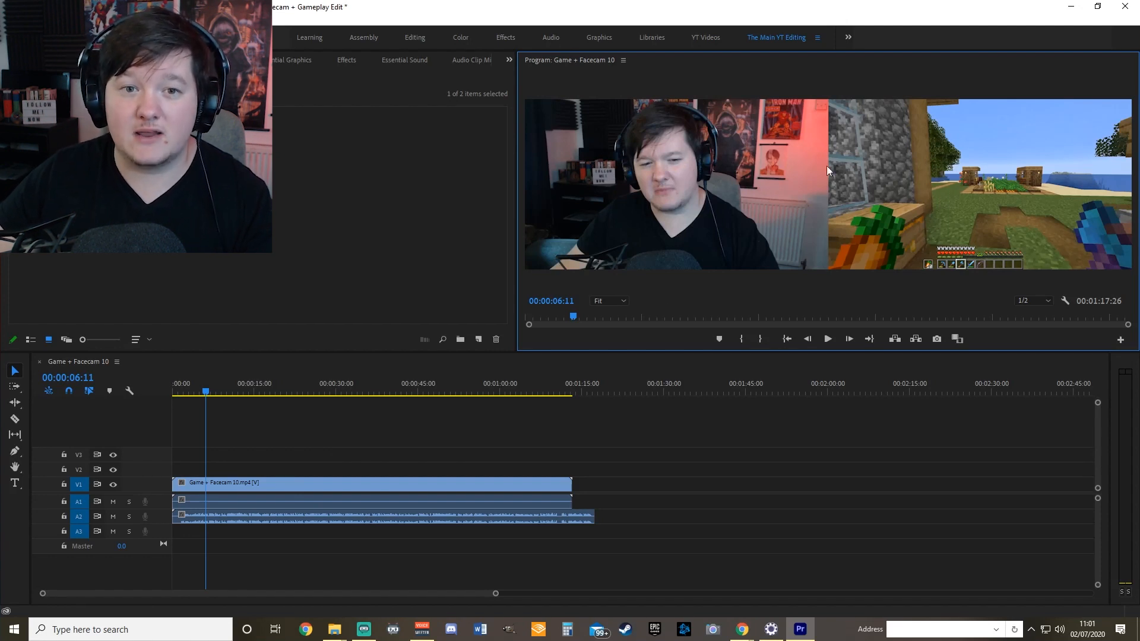
left_click(113, 19)
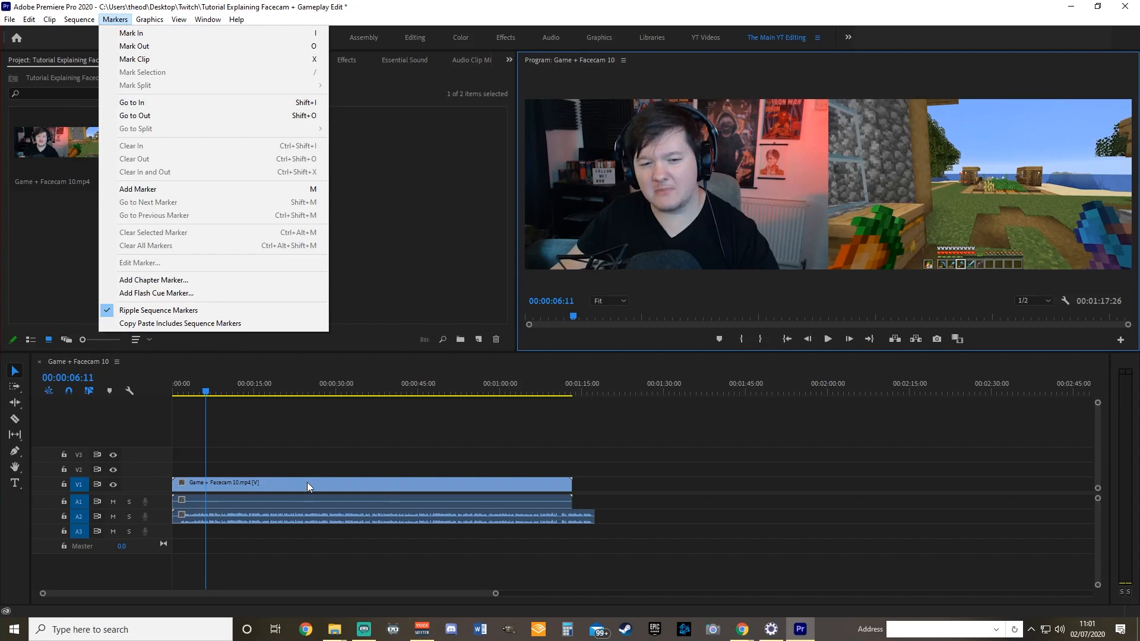
- Set the sequence frame width to 1920 and accept deleting the rendered previews
left_click(78, 19)
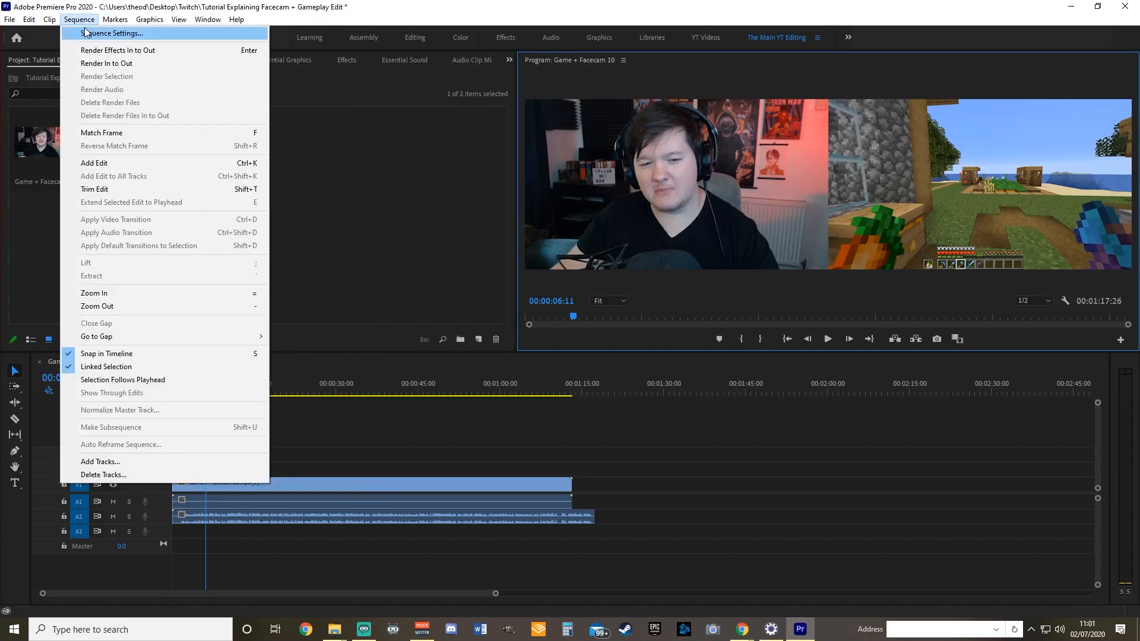
left_click(111, 34)
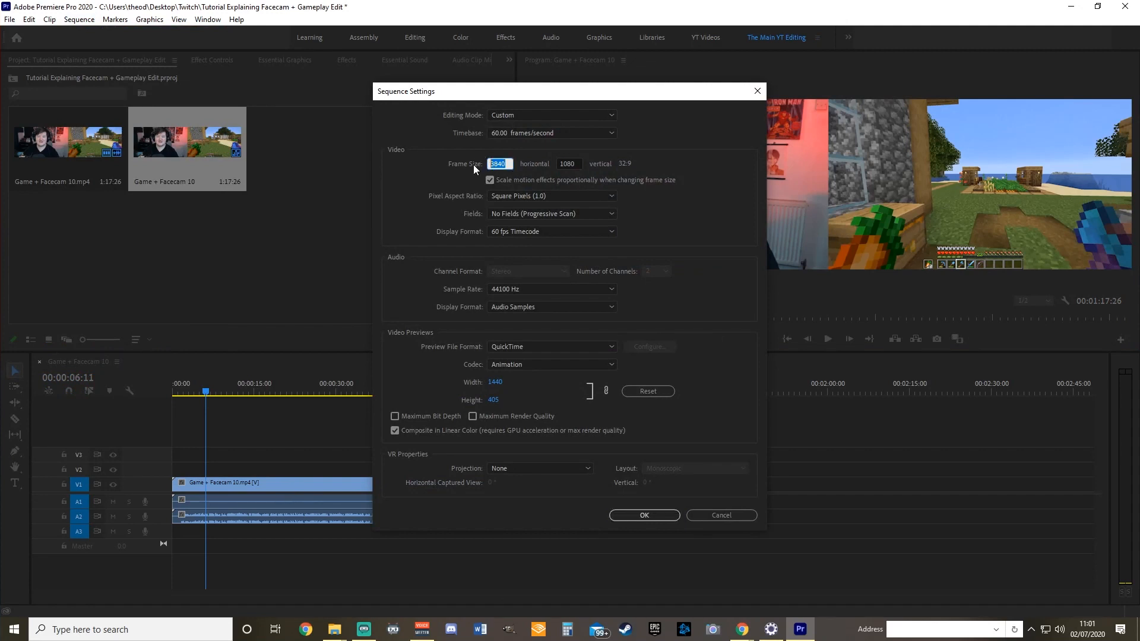
type("1920")
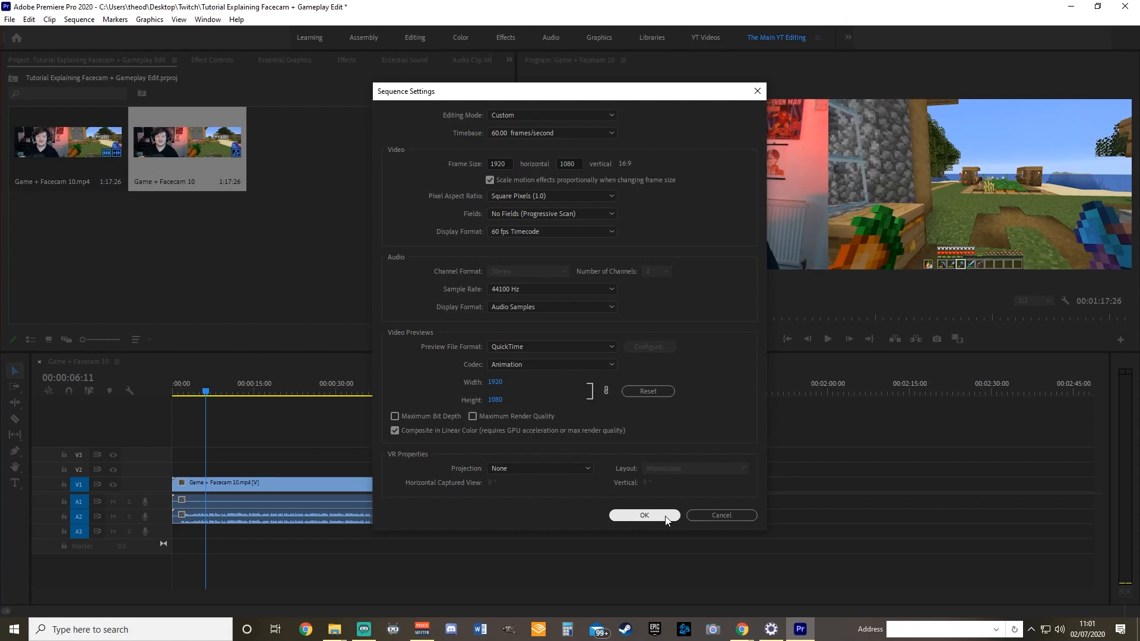
left_click(642, 514)
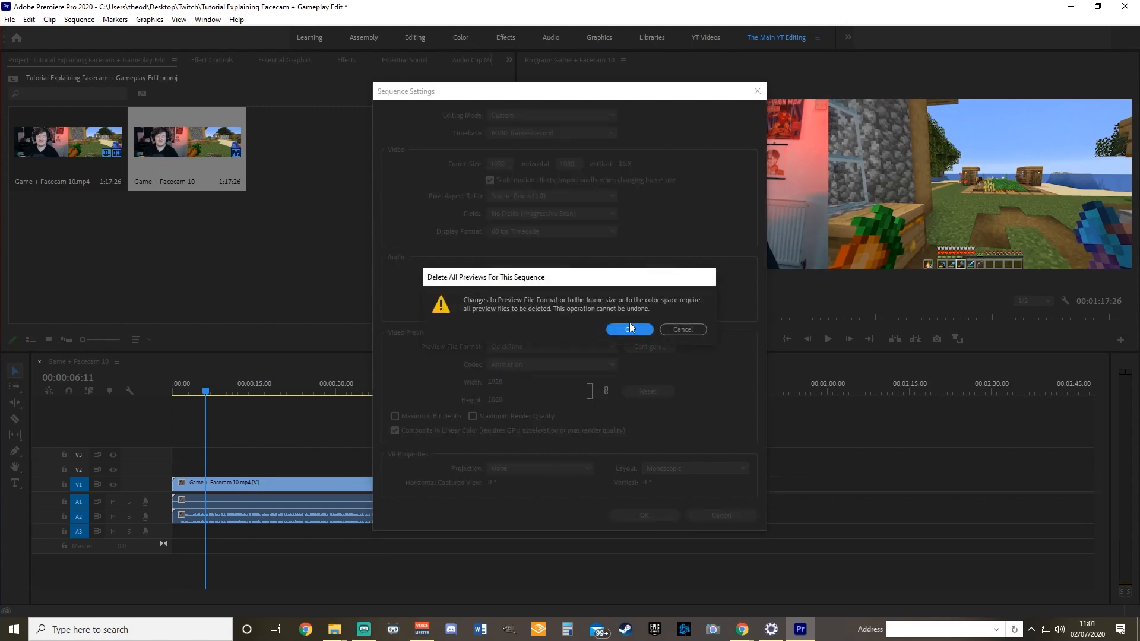
left_click(628, 329)
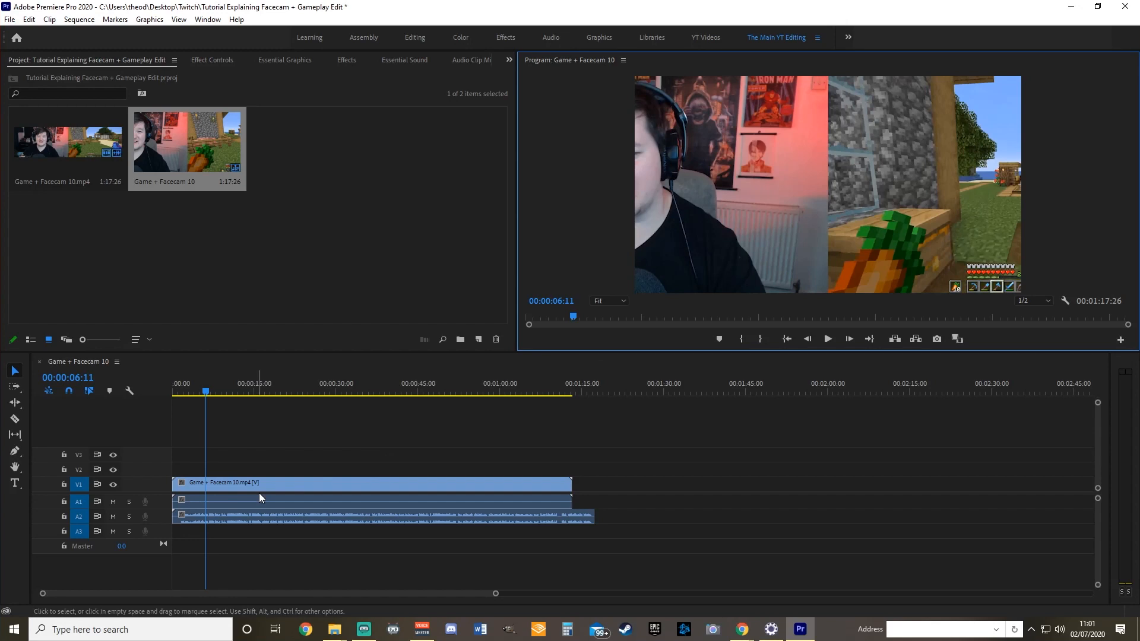
mouse_move(521, 118)
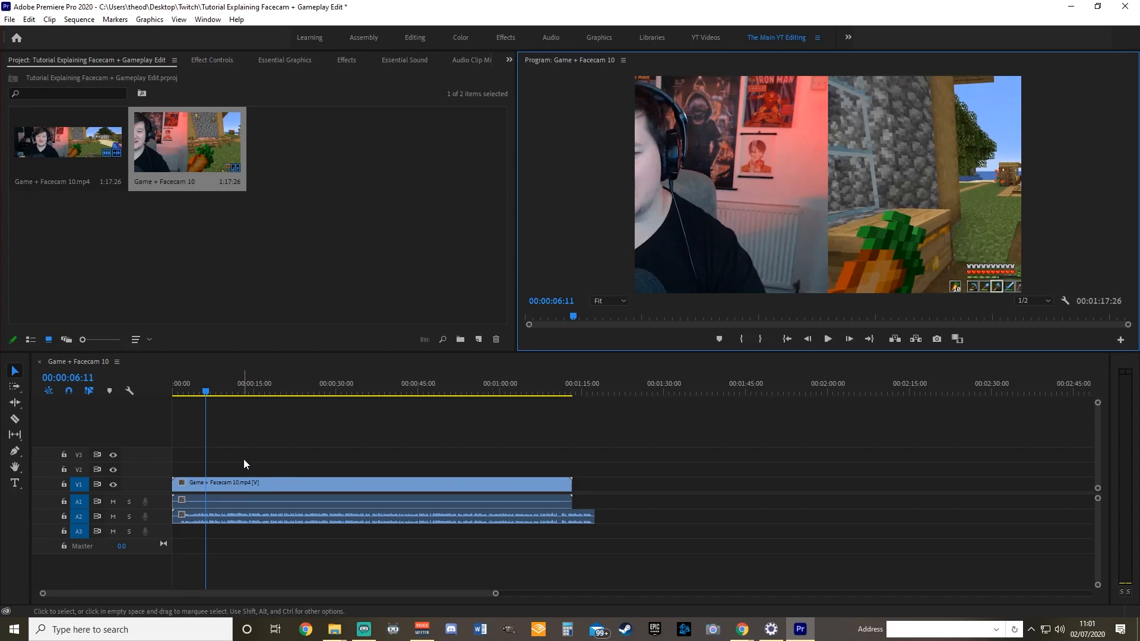
- Place a second Game + Facecam 10 clip on V2 and show the Effects list
left_click(261, 484)
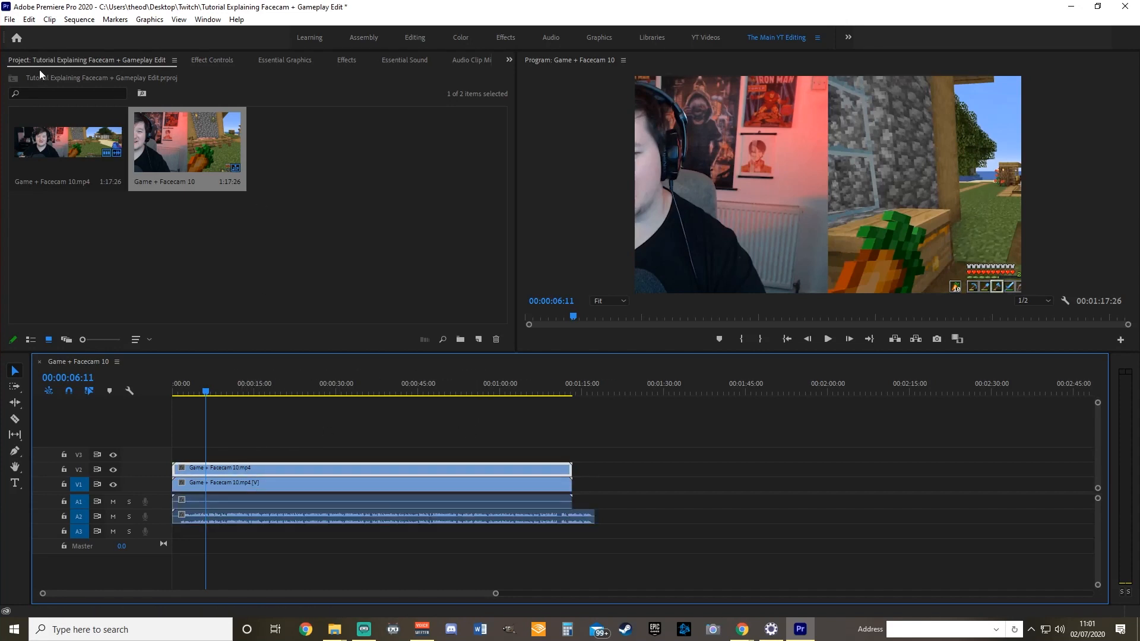
left_click(346, 59)
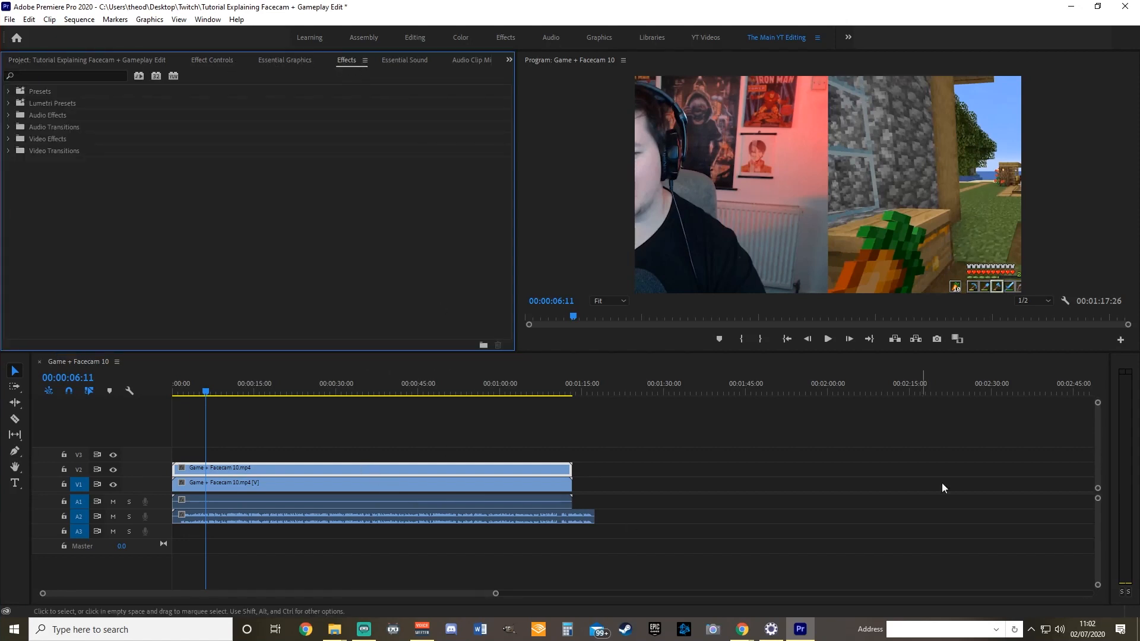
- Apply the Crop effect from Video Effects > Transform to the upper clip and show its controls
left_click(8, 138)
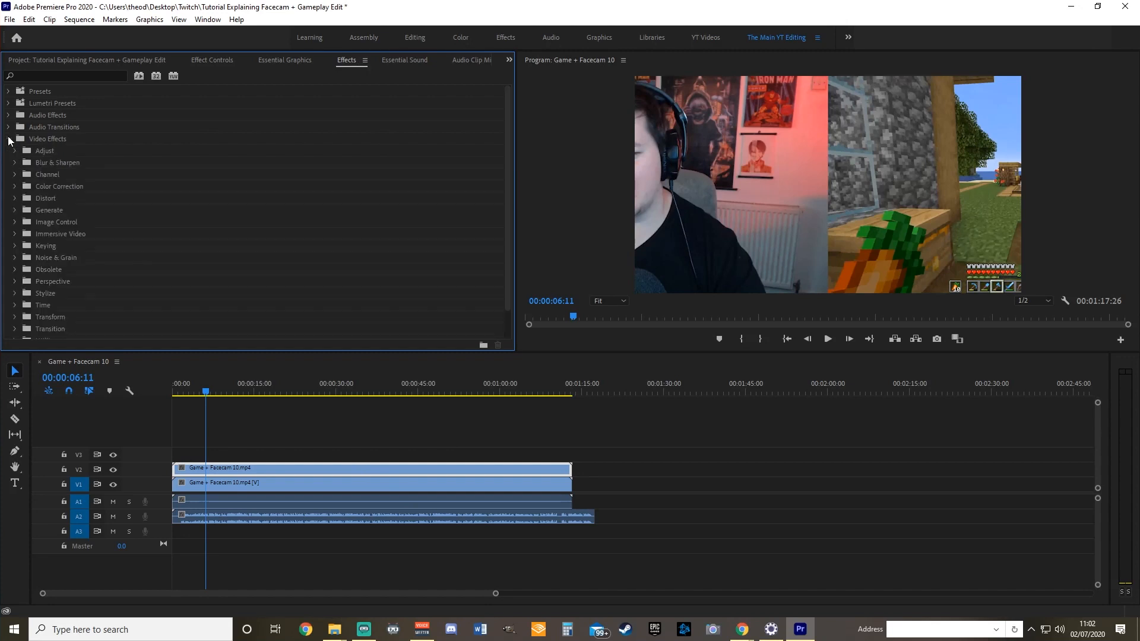
scroll("down", 3)
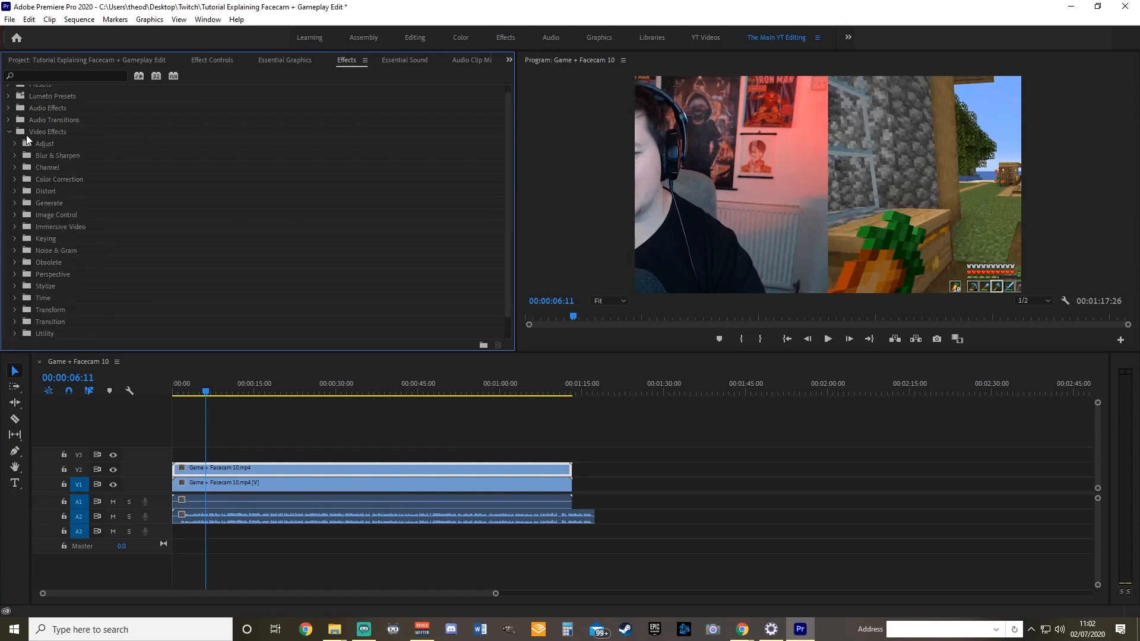
scroll("down", 3)
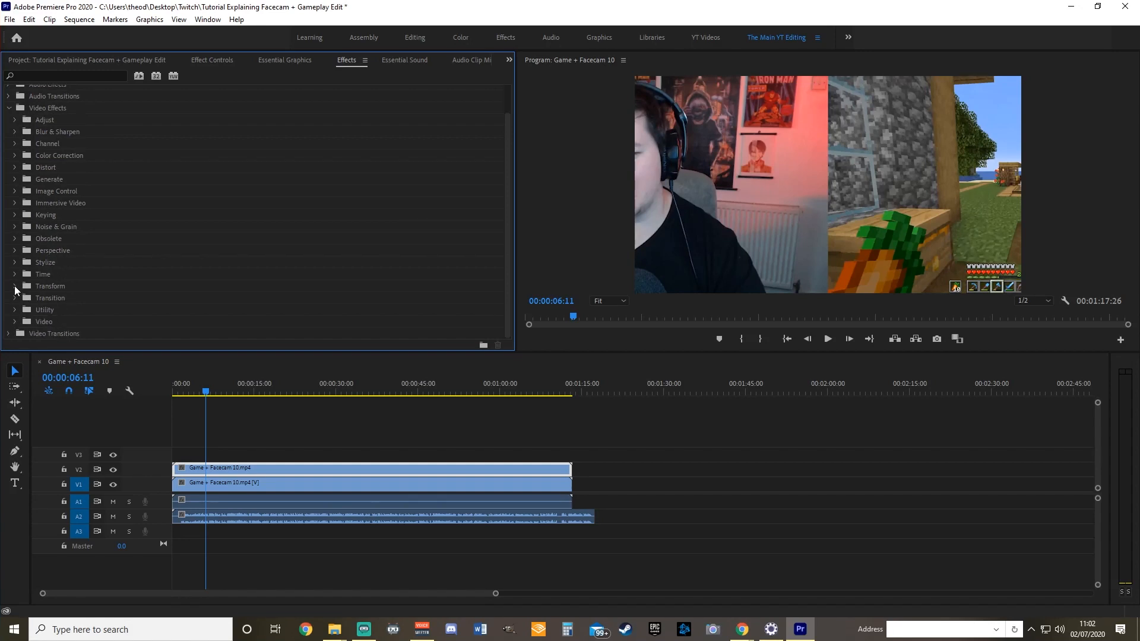
left_click(14, 286)
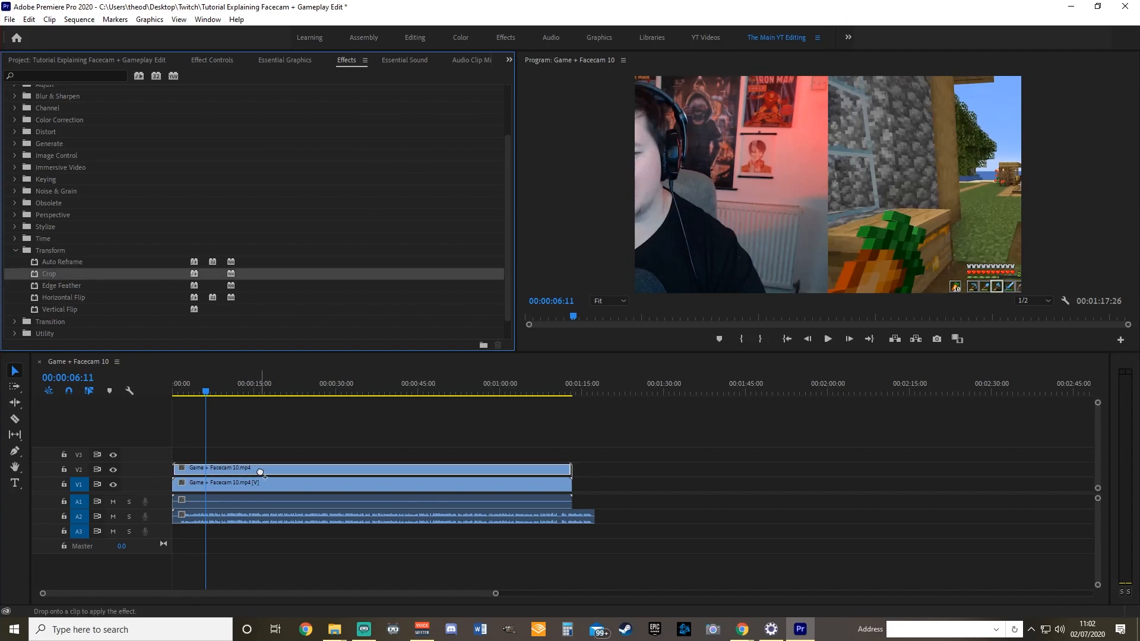
left_click(262, 468)
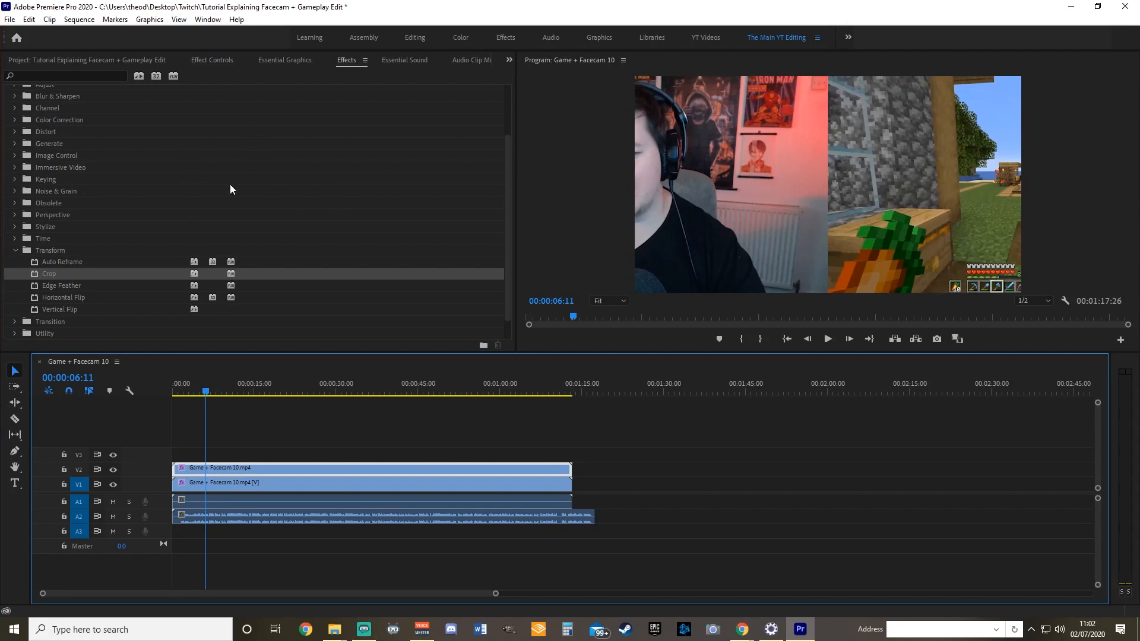
mouse_move(306, 79)
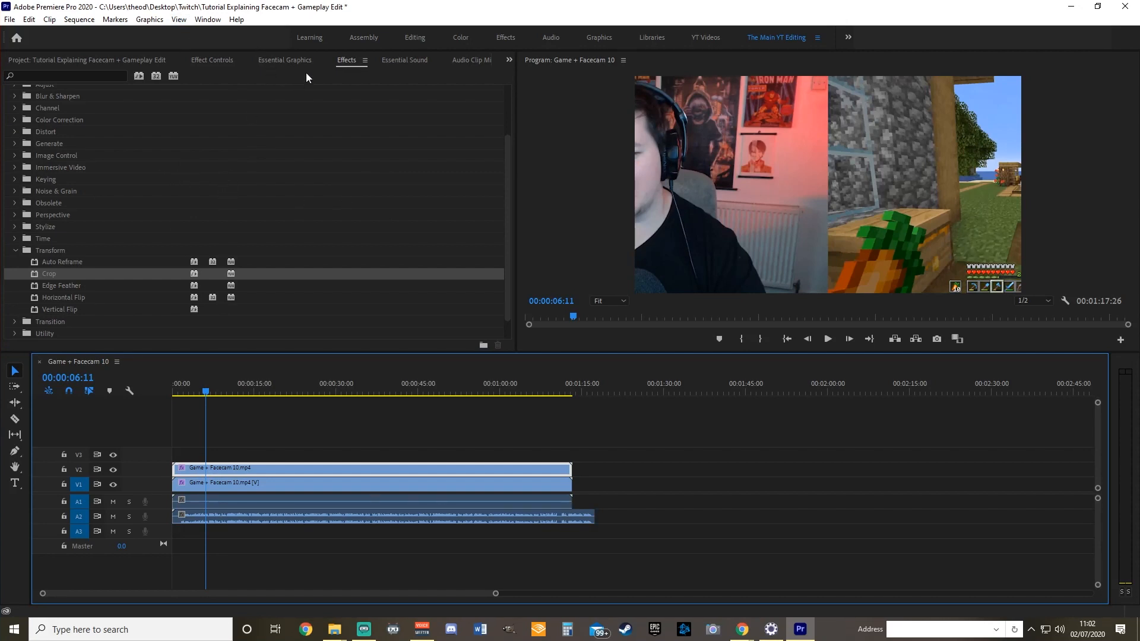
mouse_move(245, 134)
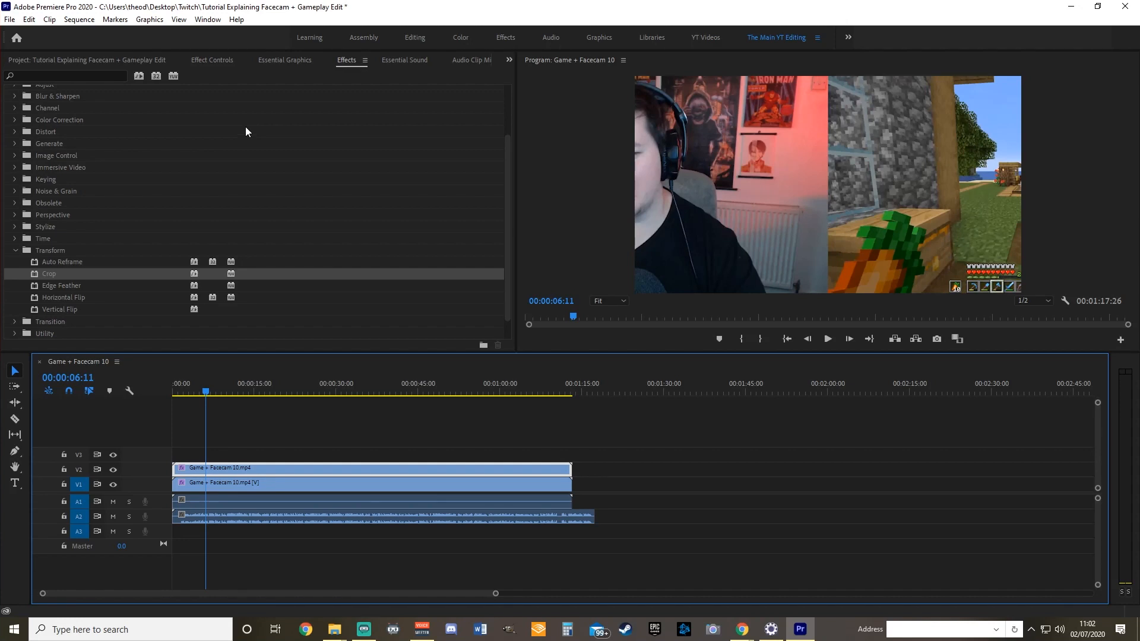
mouse_move(158, 46)
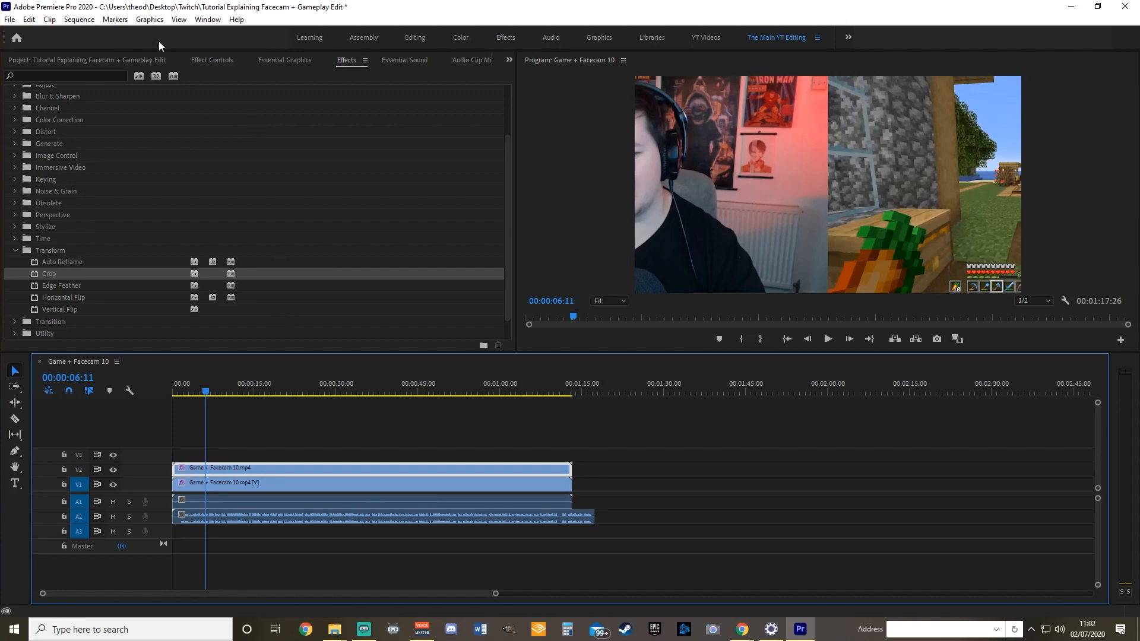
left_click(212, 61)
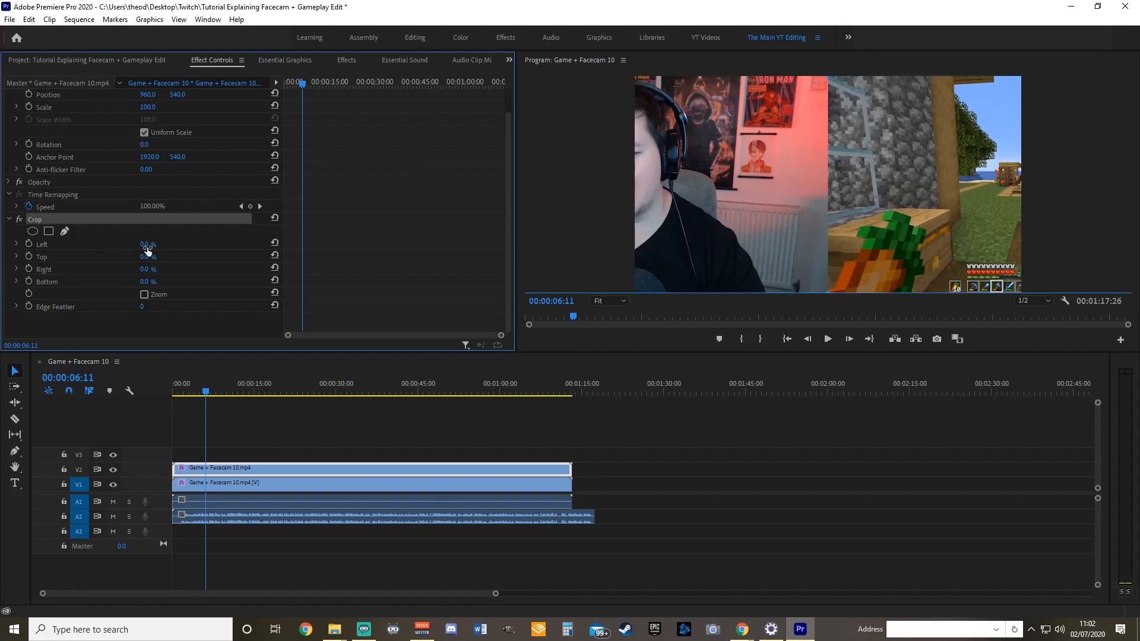
mouse_move(172, 254)
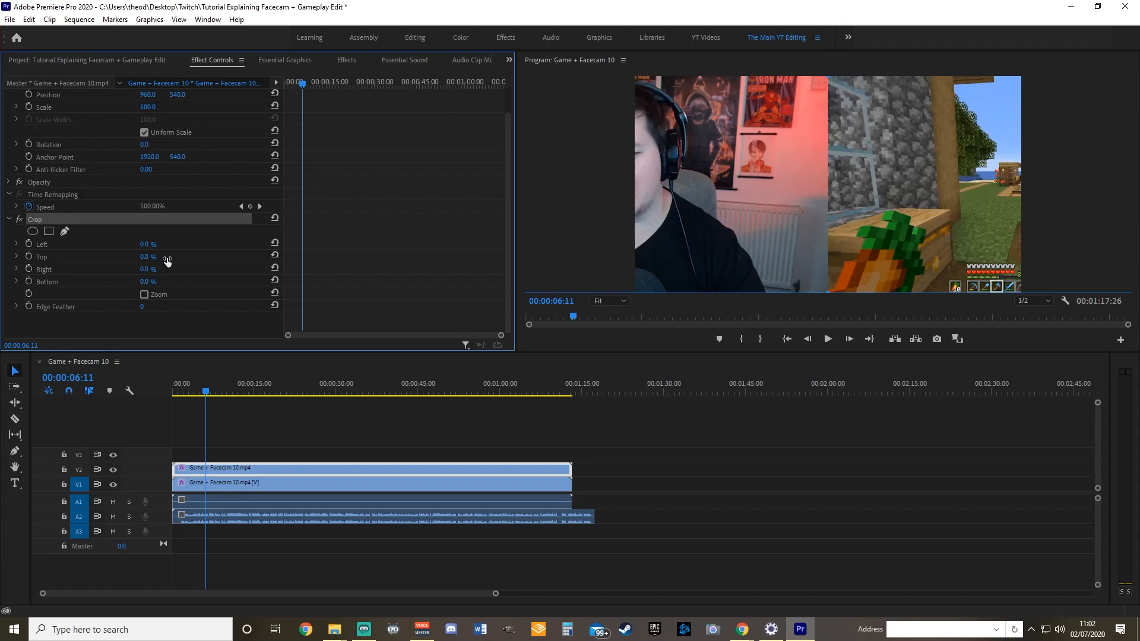
- Crop the upper clip 50% on the right, hide the V1 gameplay track and shift the facecam to X 1188
left_click_drag(147, 270, 171, 269)
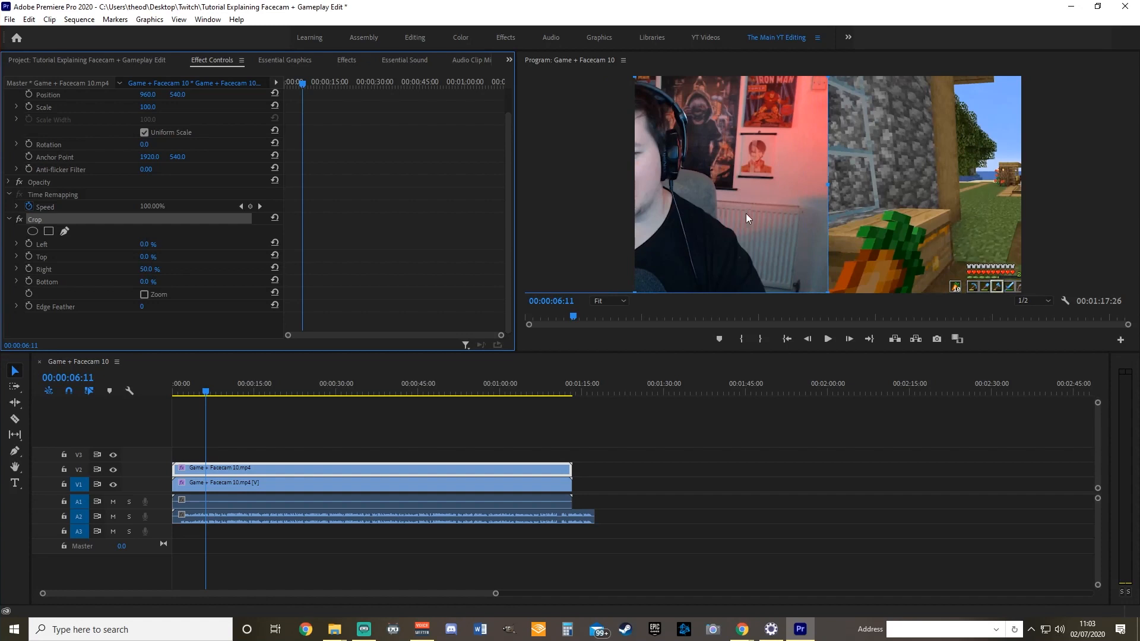
left_click(175, 384)
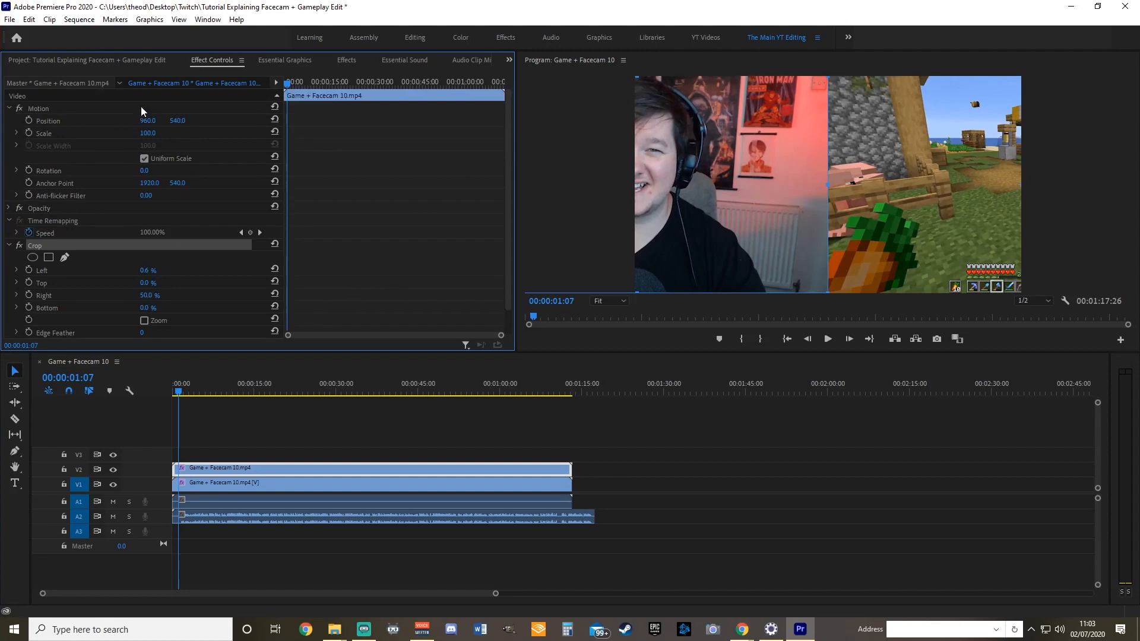
mouse_move(995, 197)
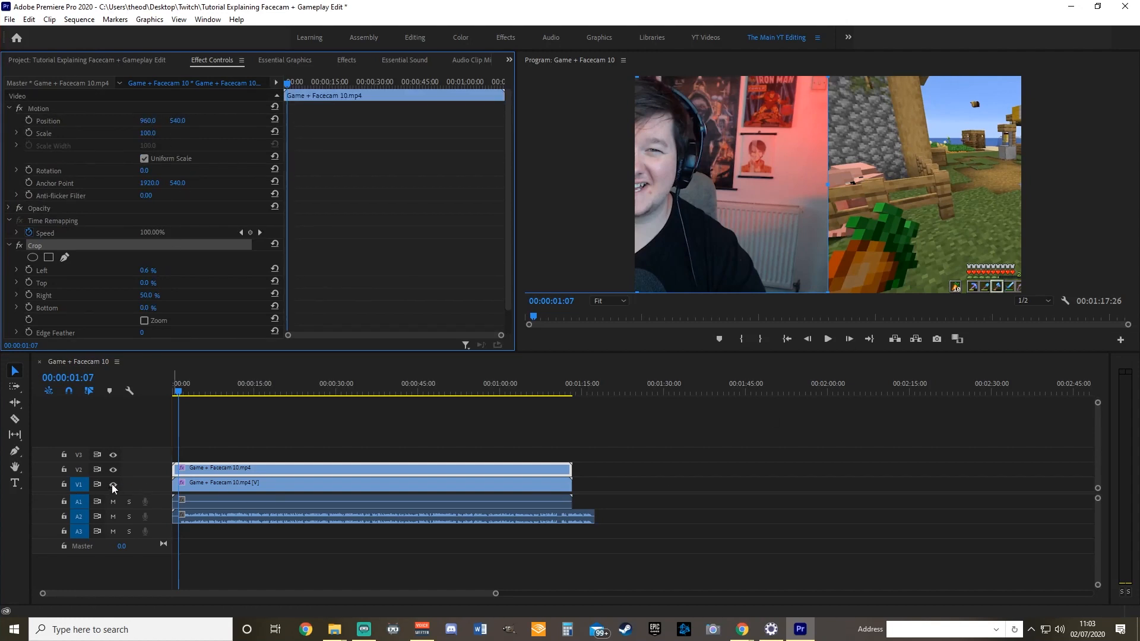
left_click(113, 484)
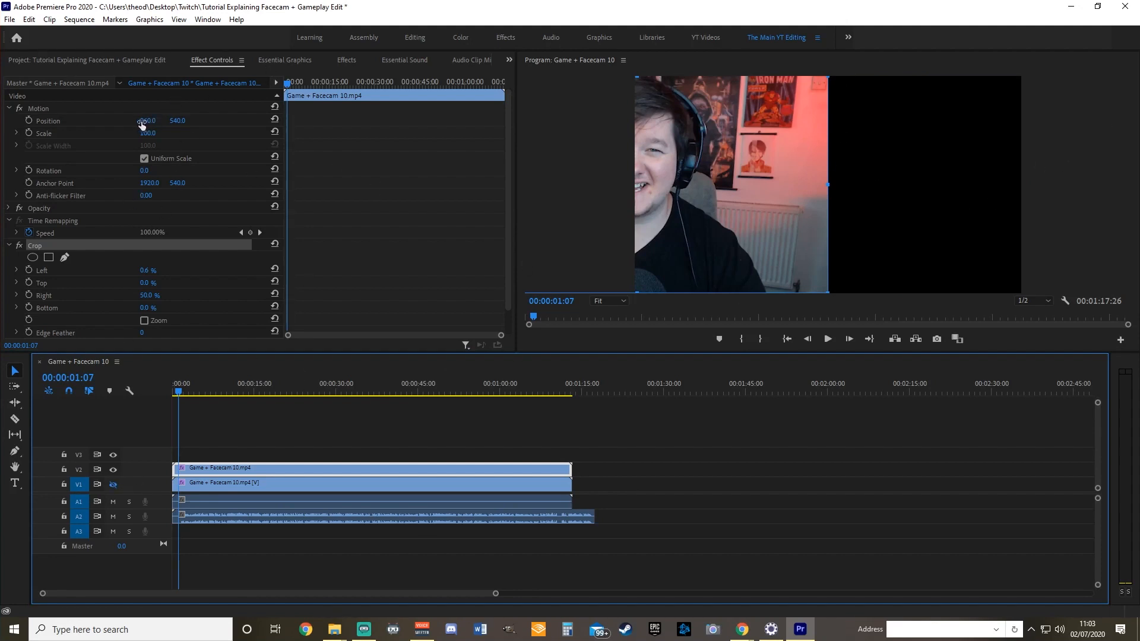
left_click_drag(145, 120, 180, 119)
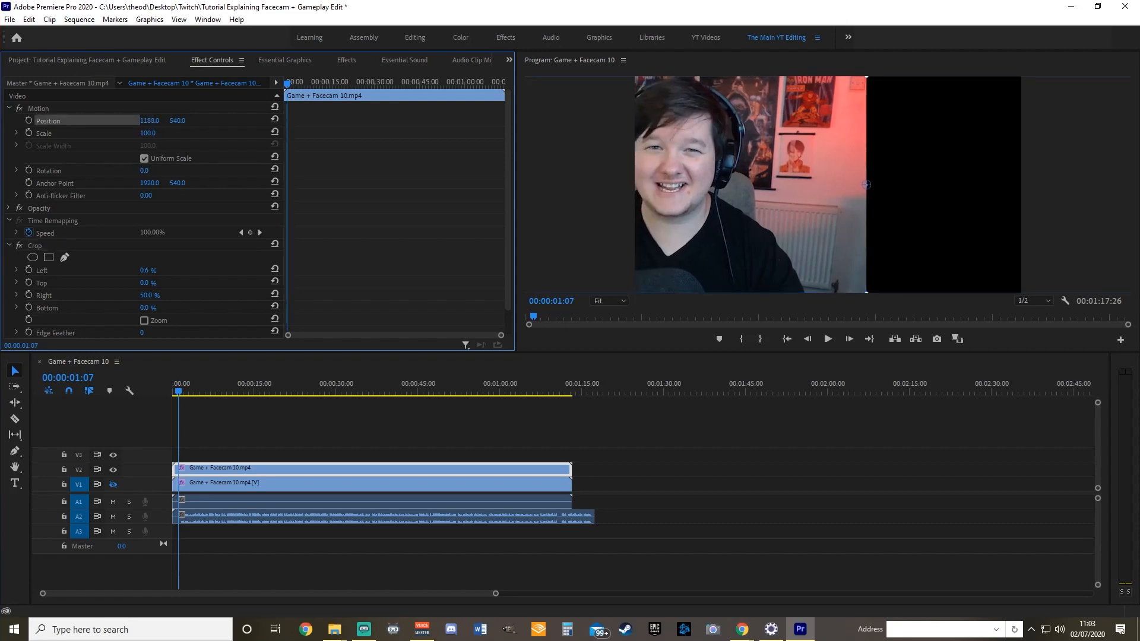
- Scrub the facecam's Position X before resetting Motion and Crop to defaults
left_click_drag(864, 184, 951, 184)
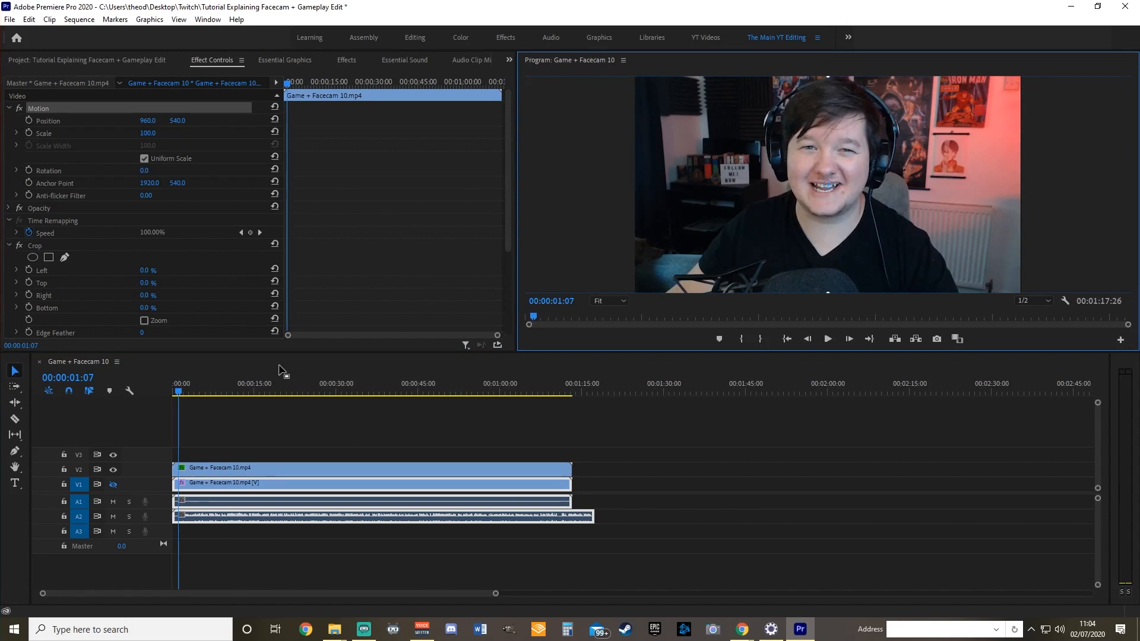
mouse_move(310, 151)
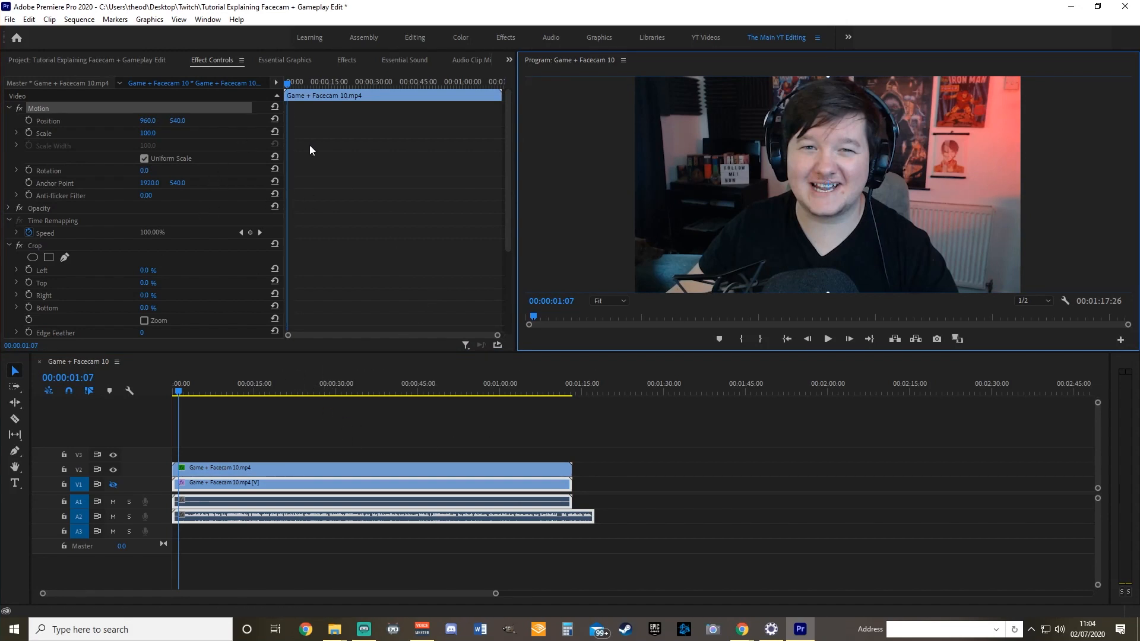
mouse_move(963, 282)
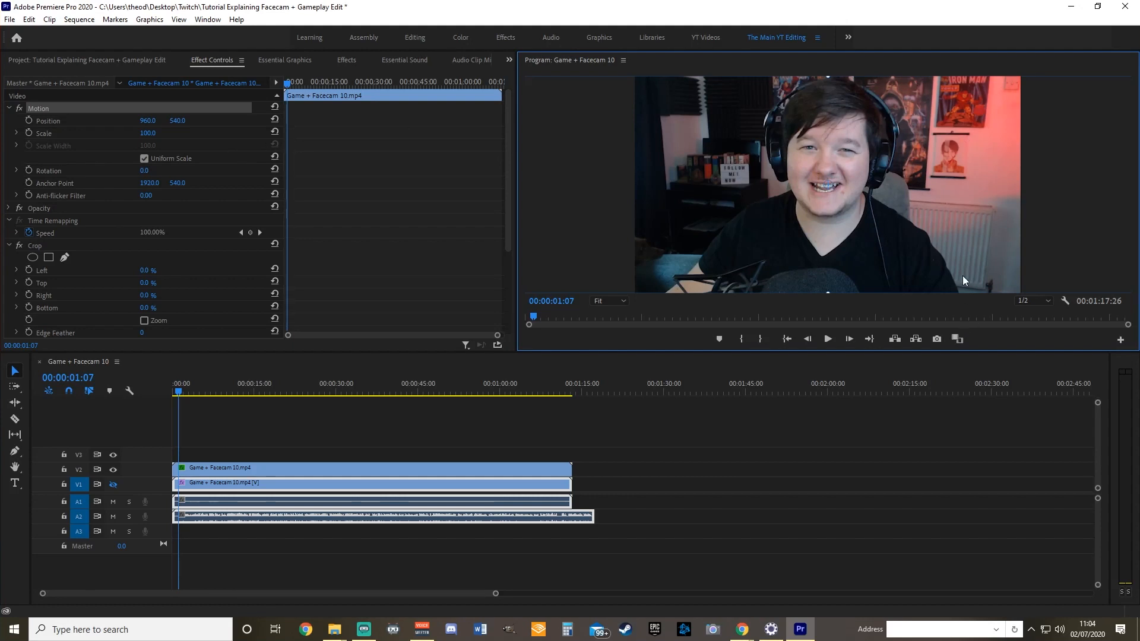
mouse_move(685, 261)
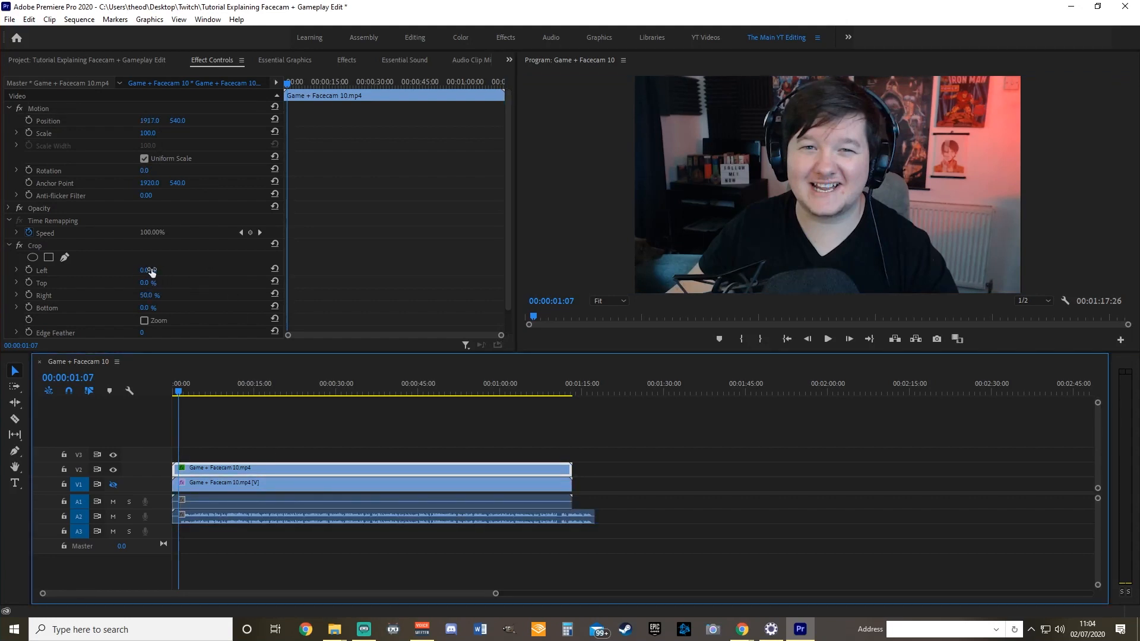
- Crop the facecam 8% on the left and 19% on the right by scrubbing the Crop values
left_click_drag(149, 270, 175, 271)
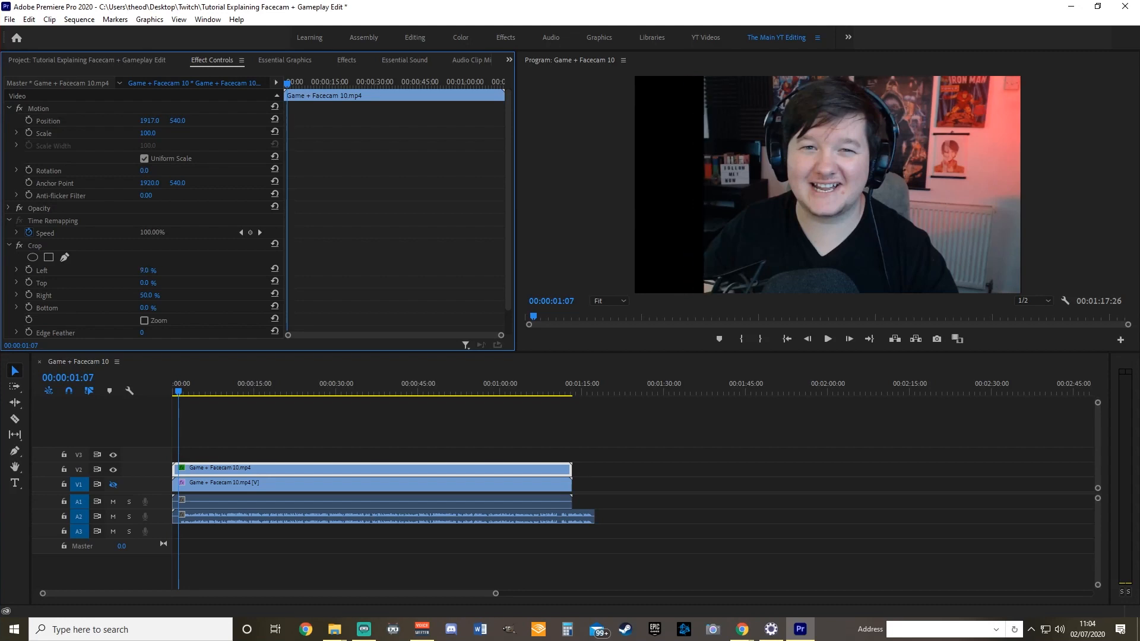
left_click_drag(150, 271, 147, 283)
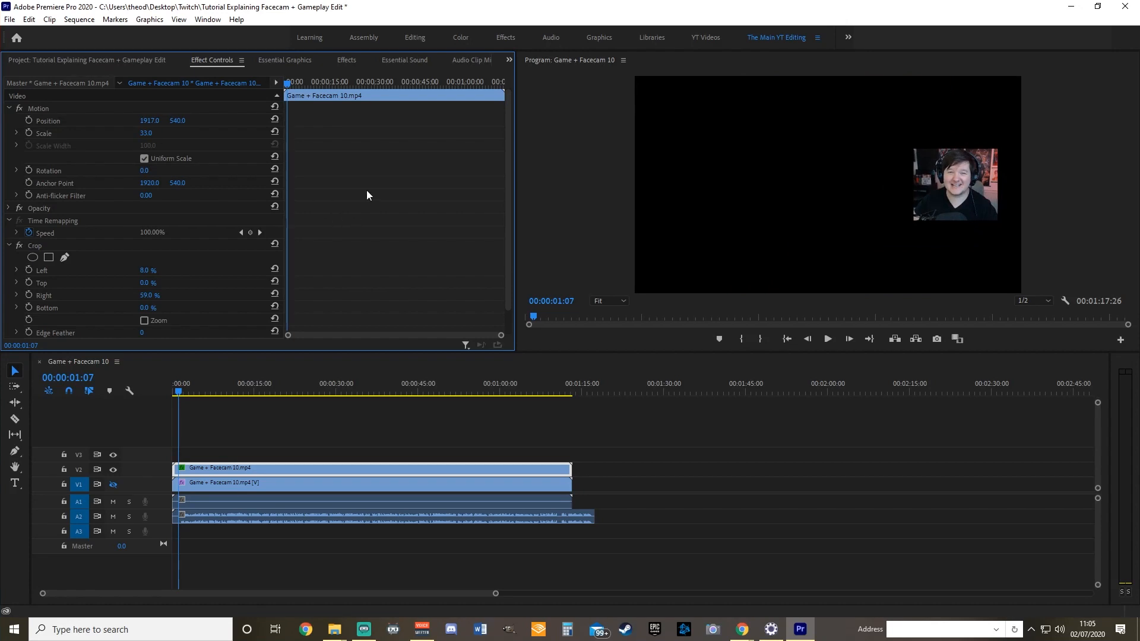
mouse_move(119, 131)
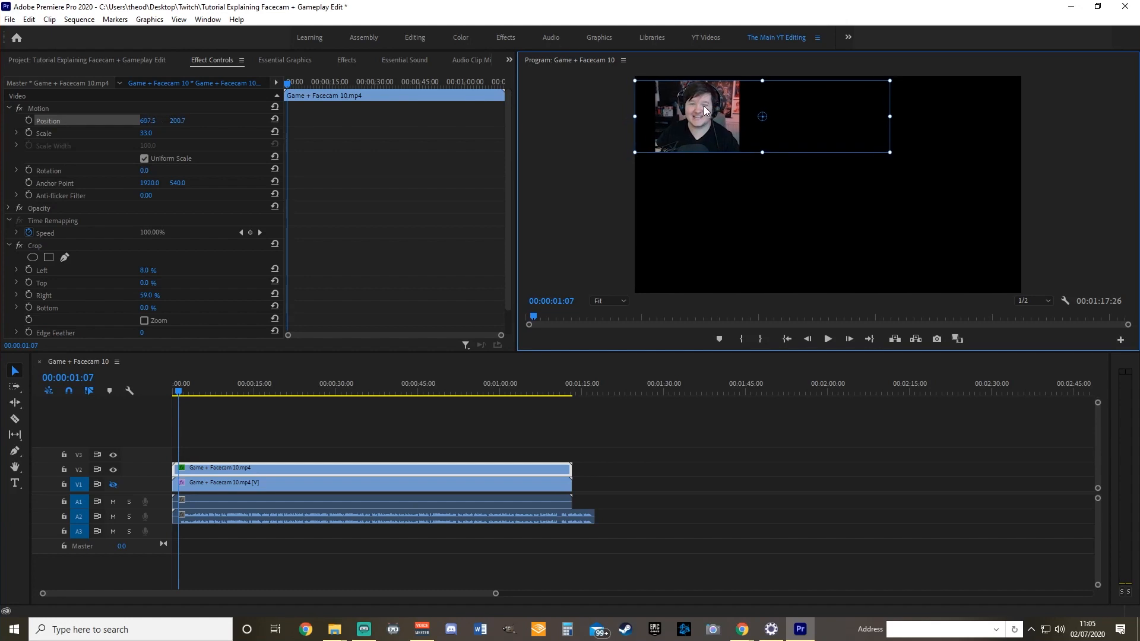
- Drag the small facecam into the top-left corner and re-enable the gameplay track's visibility
left_click_drag(761, 117, 741, 112)
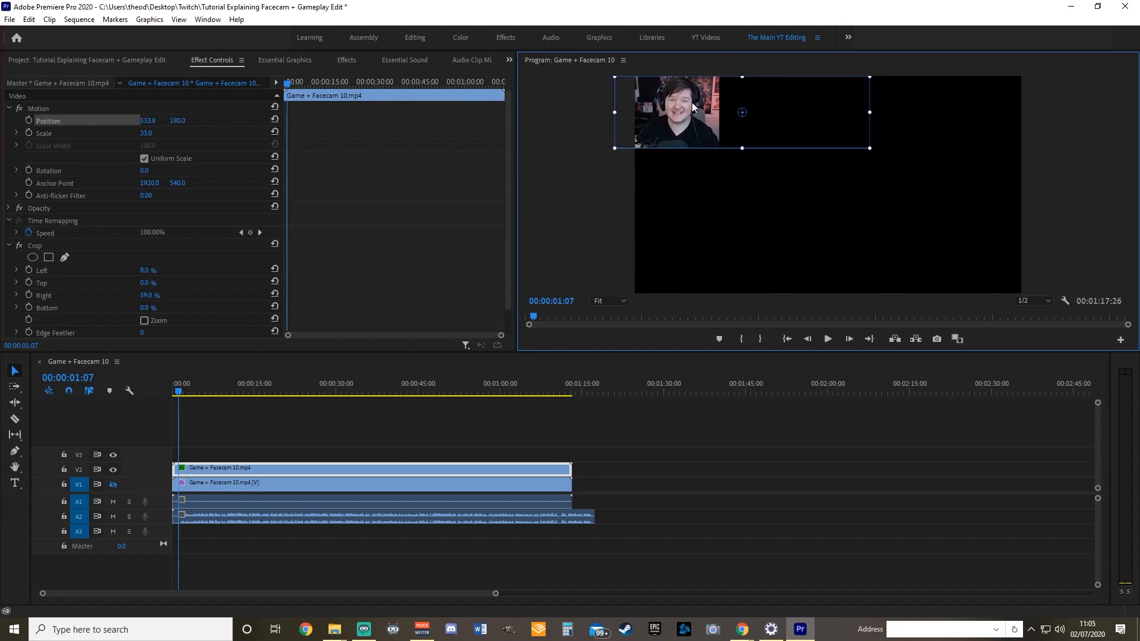
left_click_drag(668, 109, 671, 104)
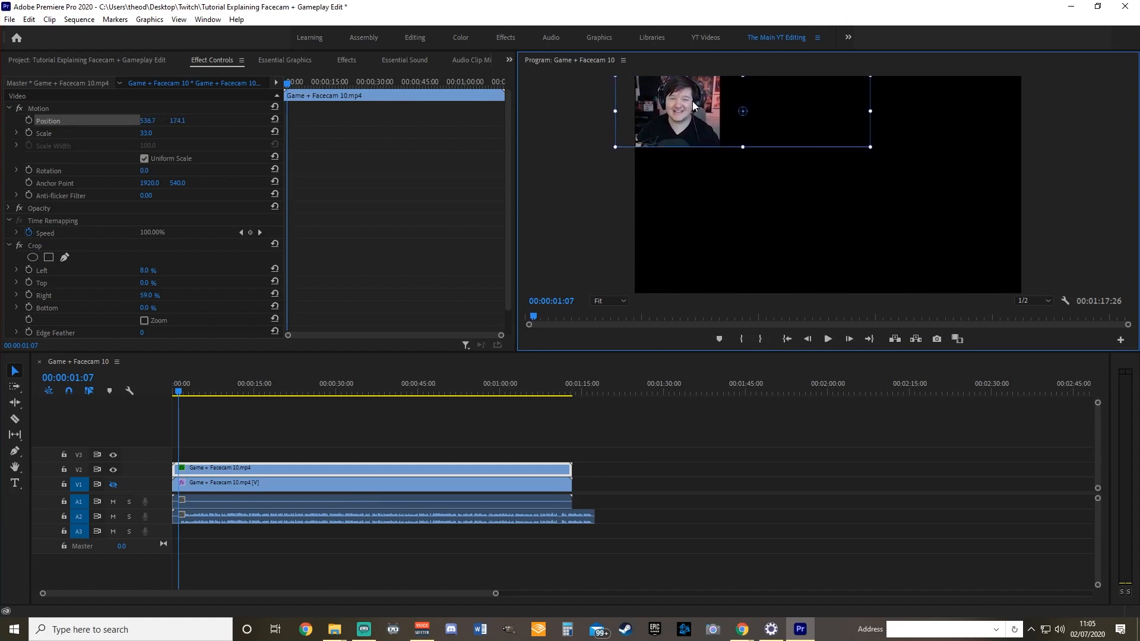
mouse_move(708, 134)
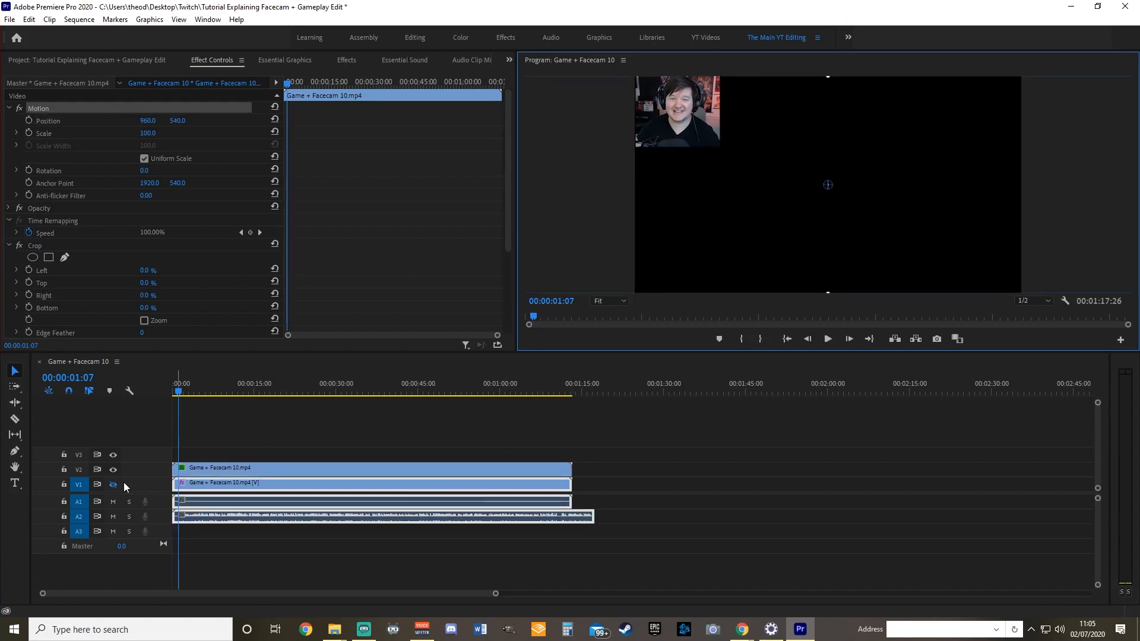
left_click(113, 485)
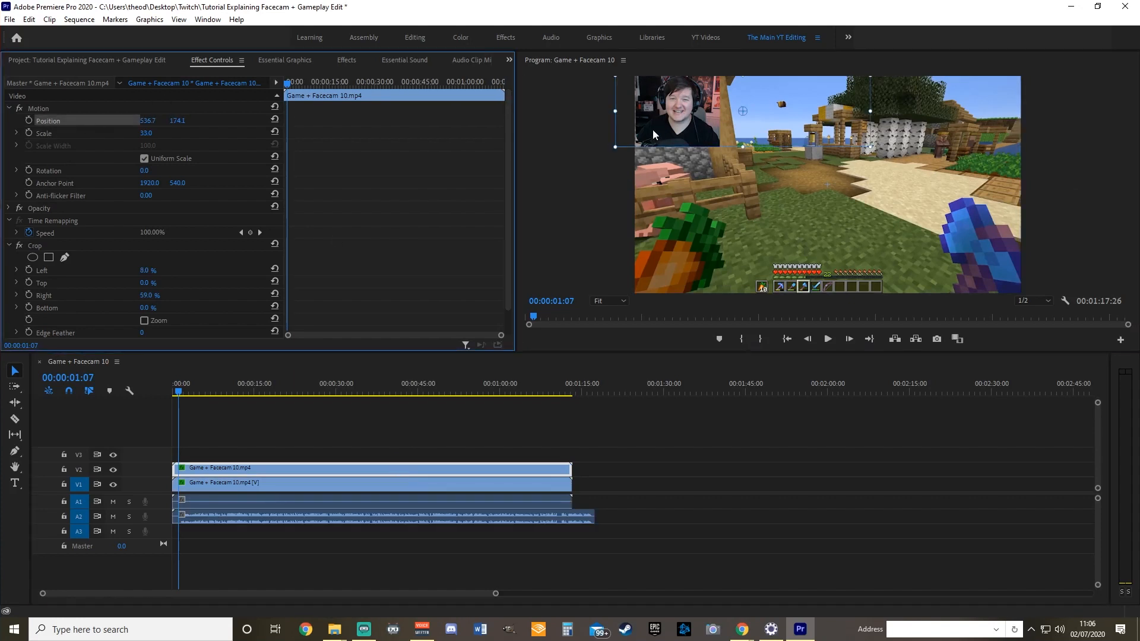
- Nudge the facecam flush into the top-left corner over the gameplay
left_click_drag(669, 134, 662, 129)
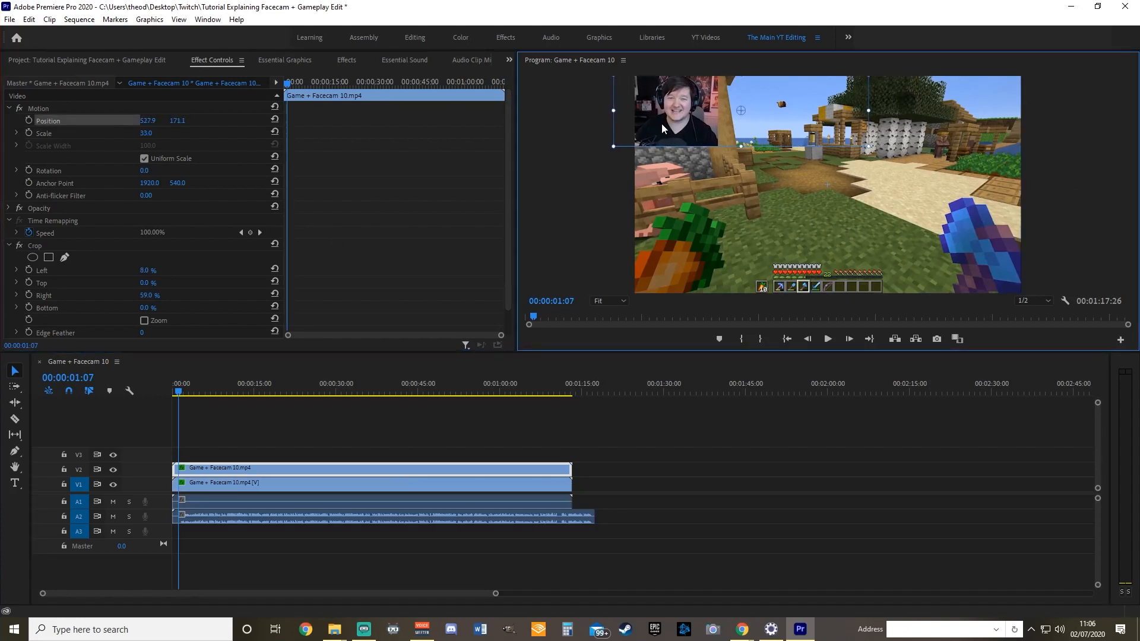
left_click_drag(676, 109, 684, 118)
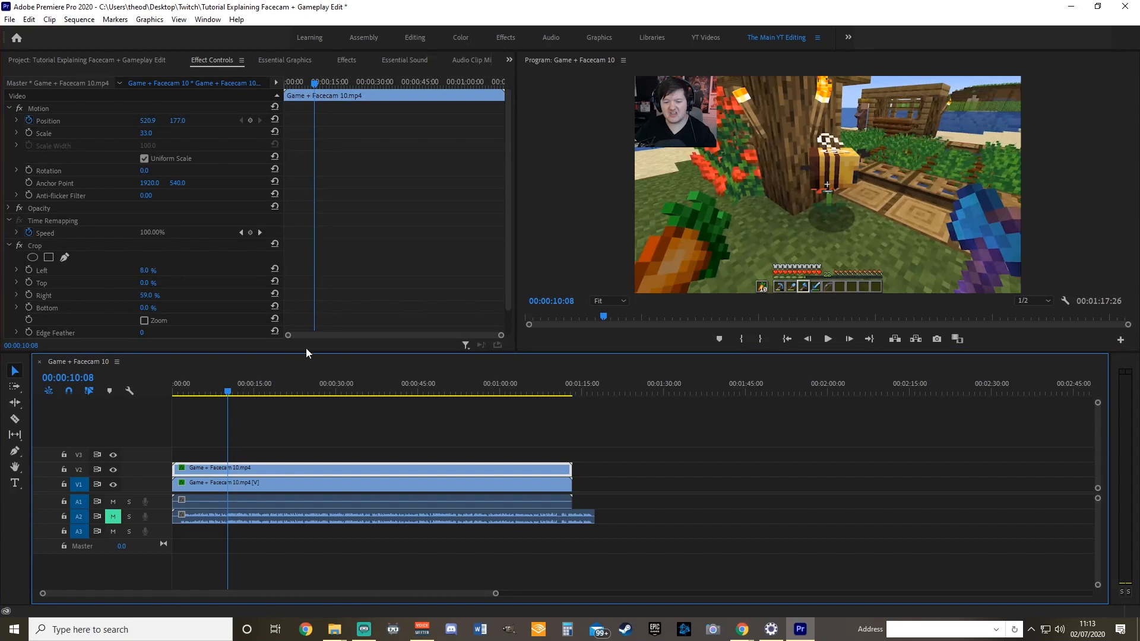
mouse_move(592, 134)
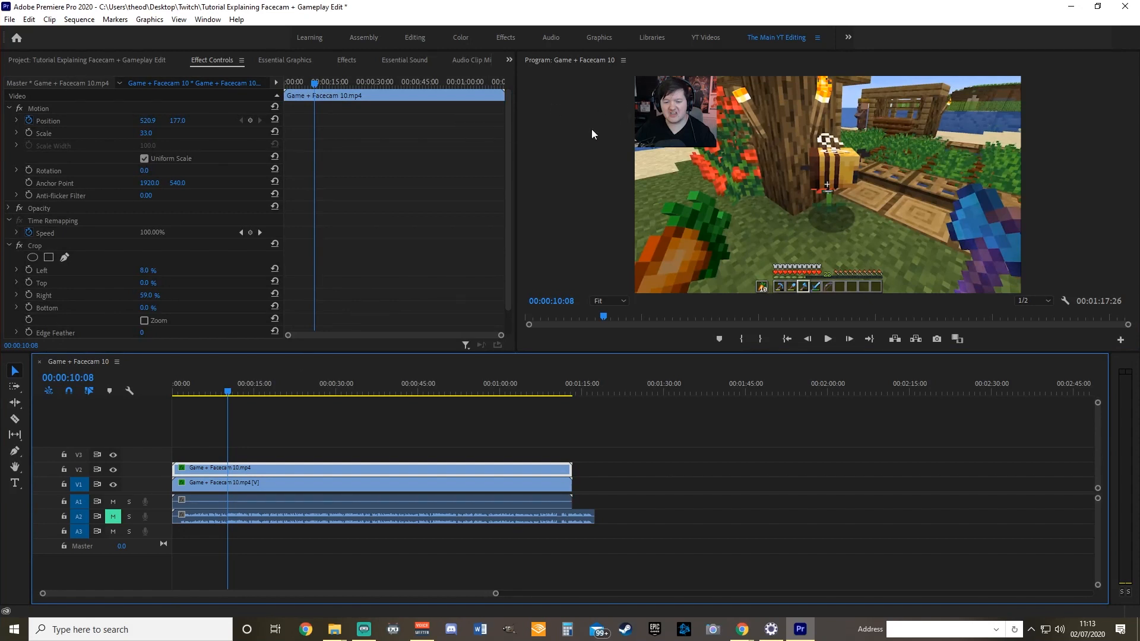
mouse_move(316, 110)
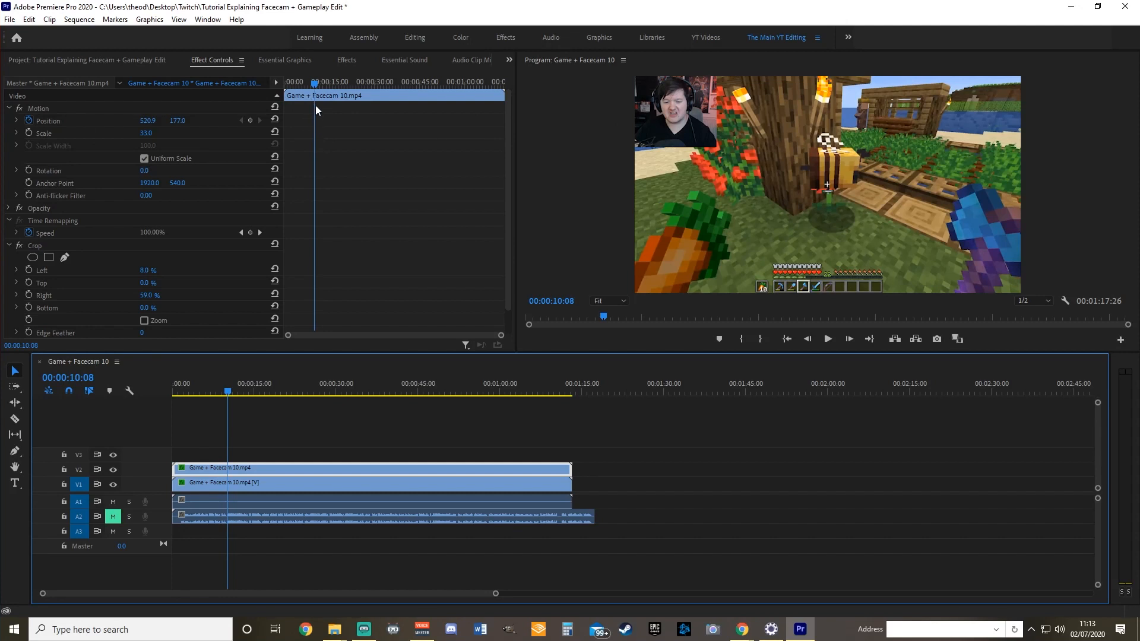
mouse_move(316, 117)
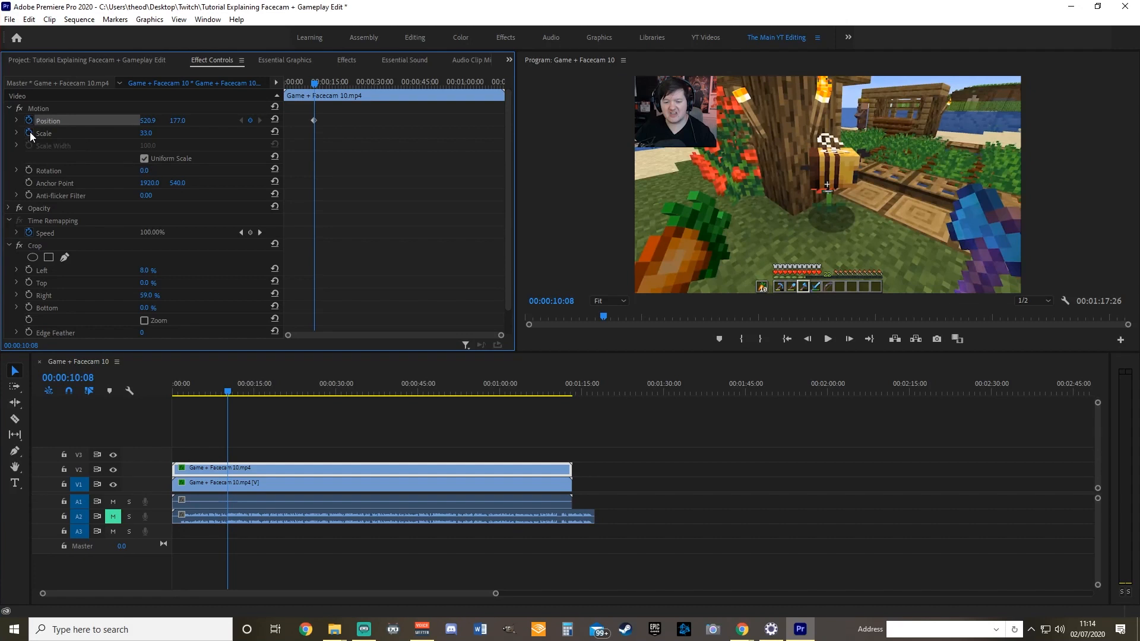
- Enable the Scale stopwatch so the facecam's zoom to 63% can be keyframed
left_click(29, 135)
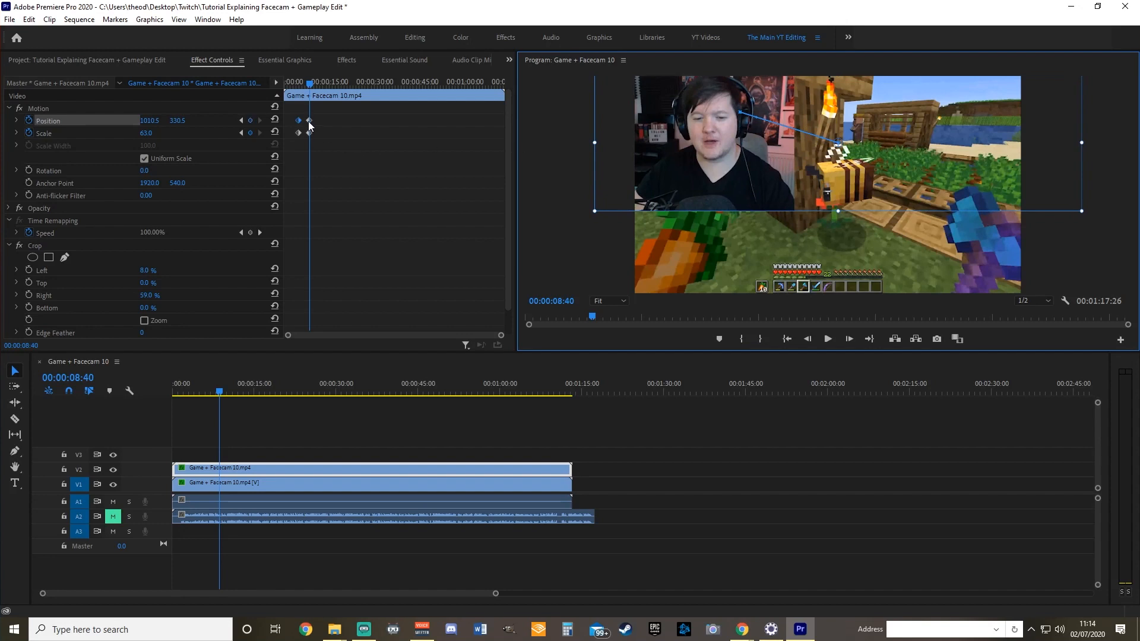
mouse_move(311, 134)
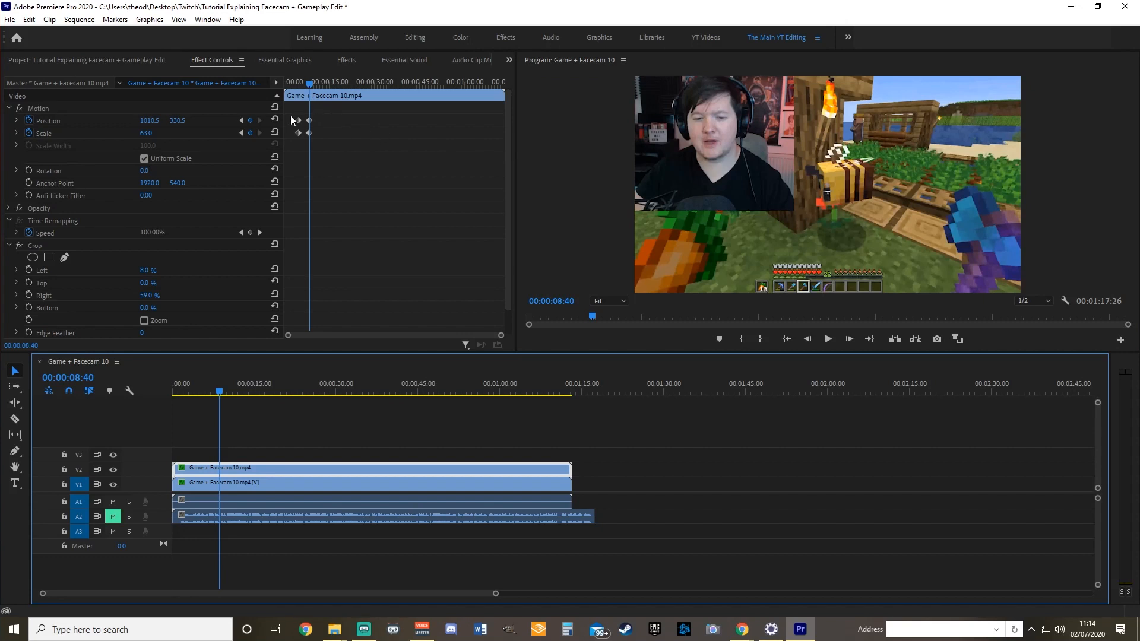
mouse_move(296, 123)
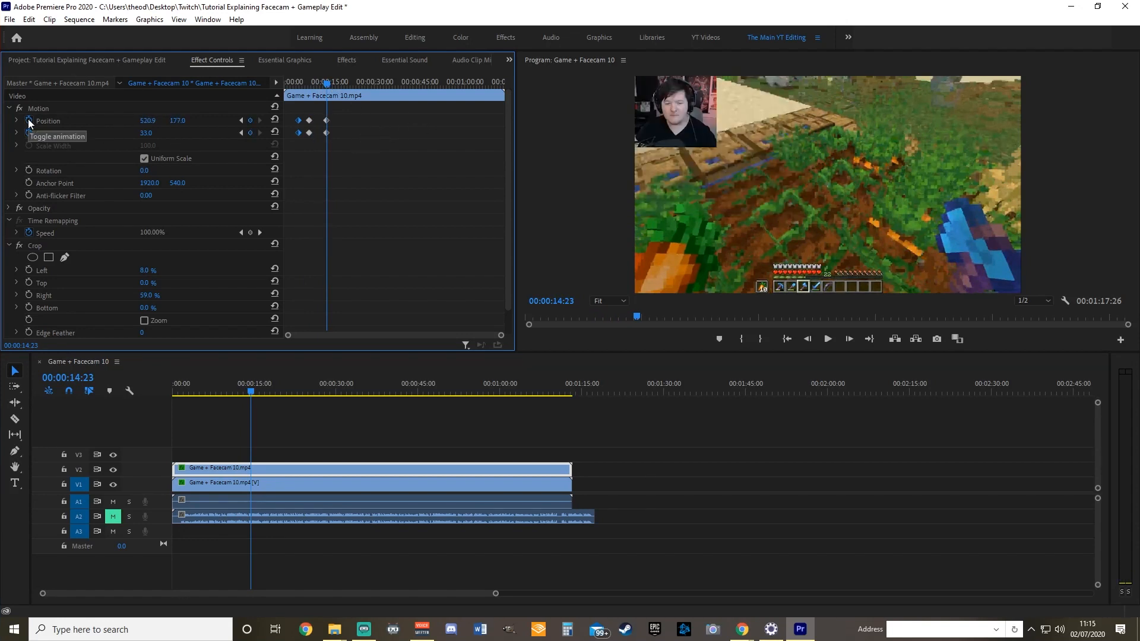
mouse_move(711, 346)
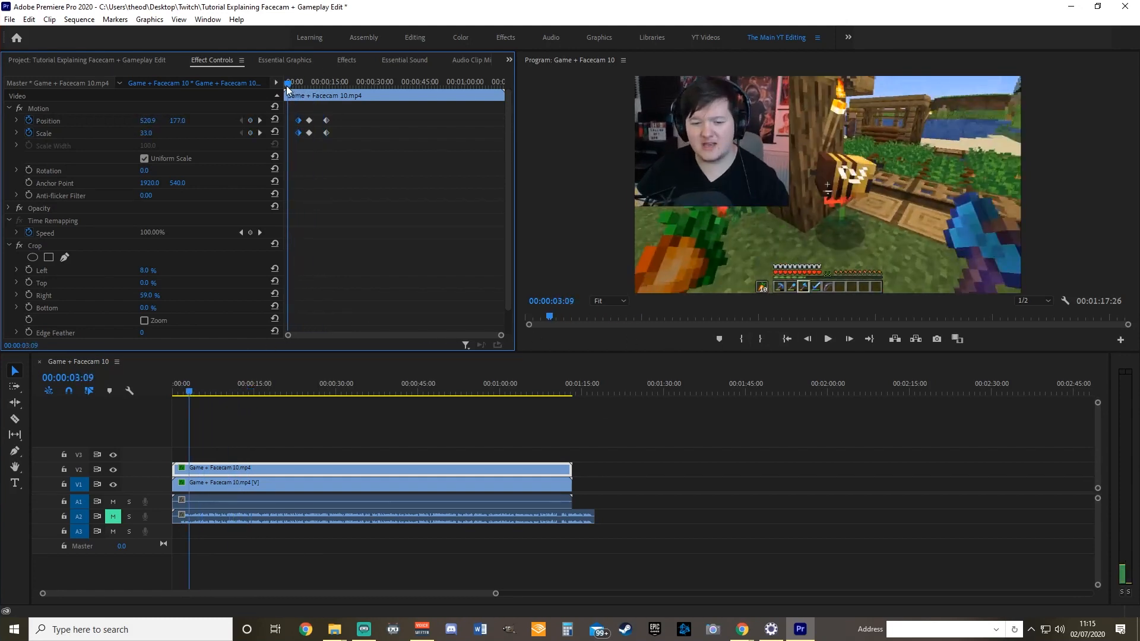
- Play the sequence from near the start to preview the zoom animation, then stop playback
left_click(827, 339)
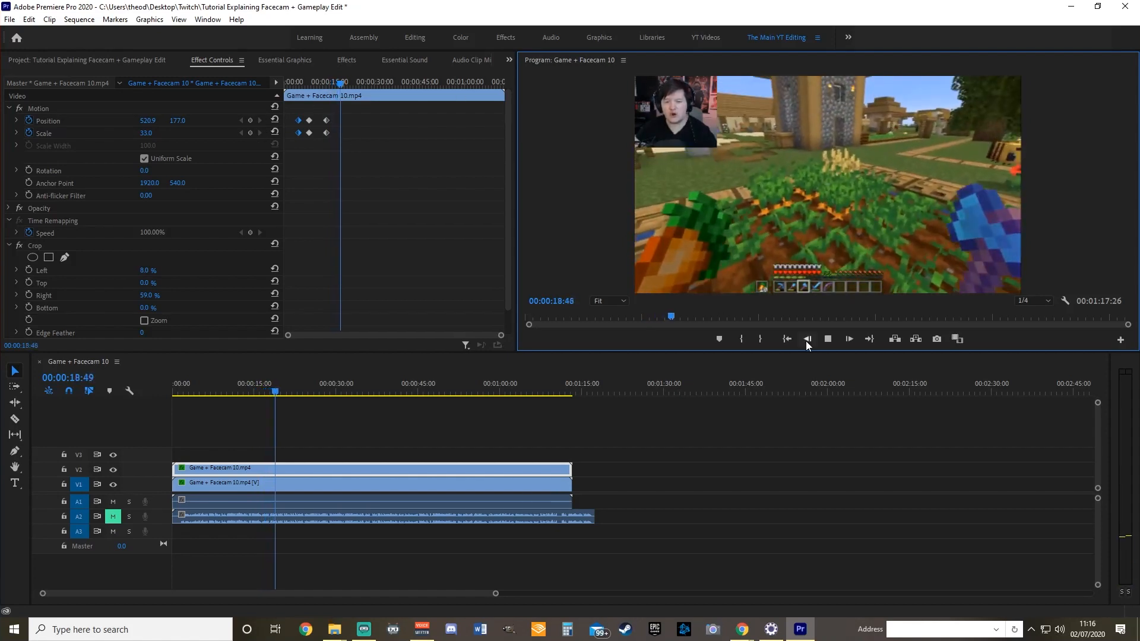
left_click(827, 338)
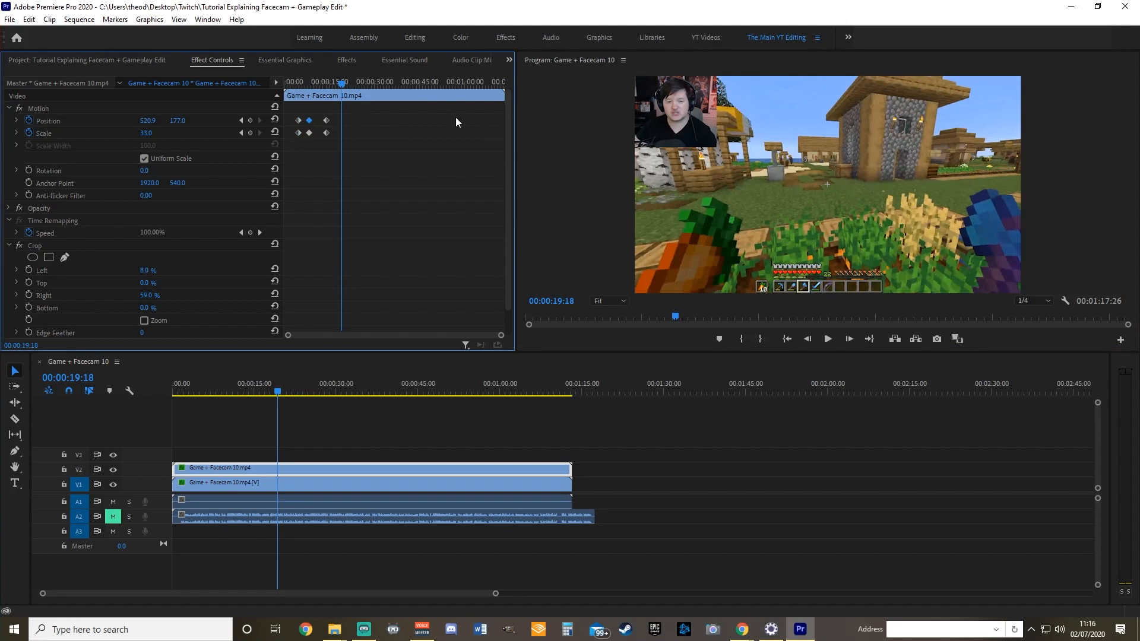
mouse_move(459, 130)
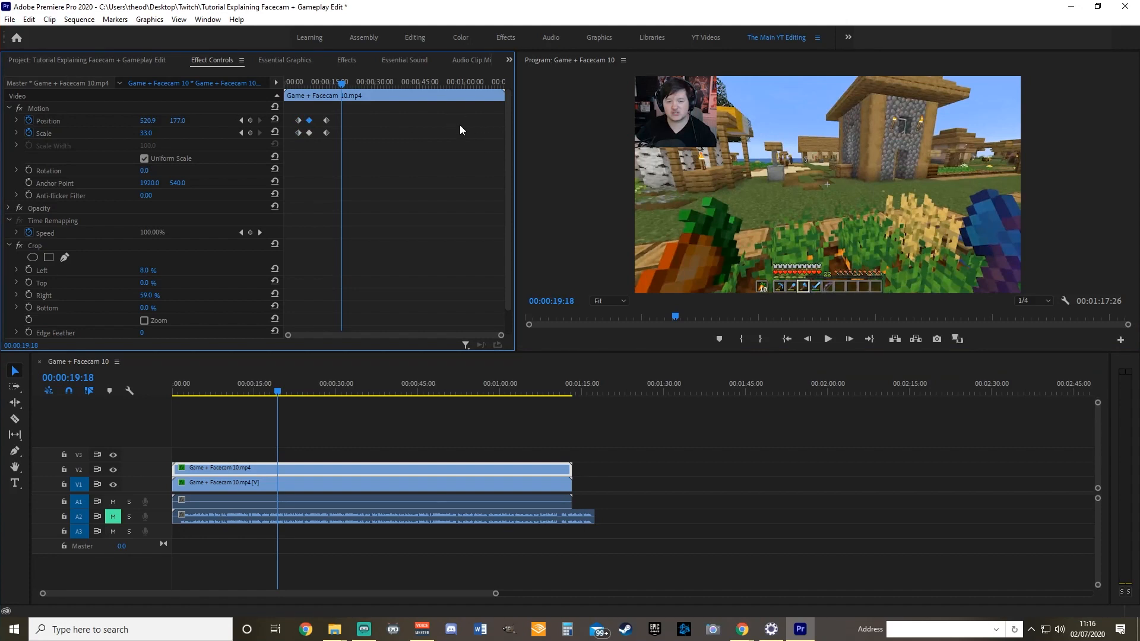